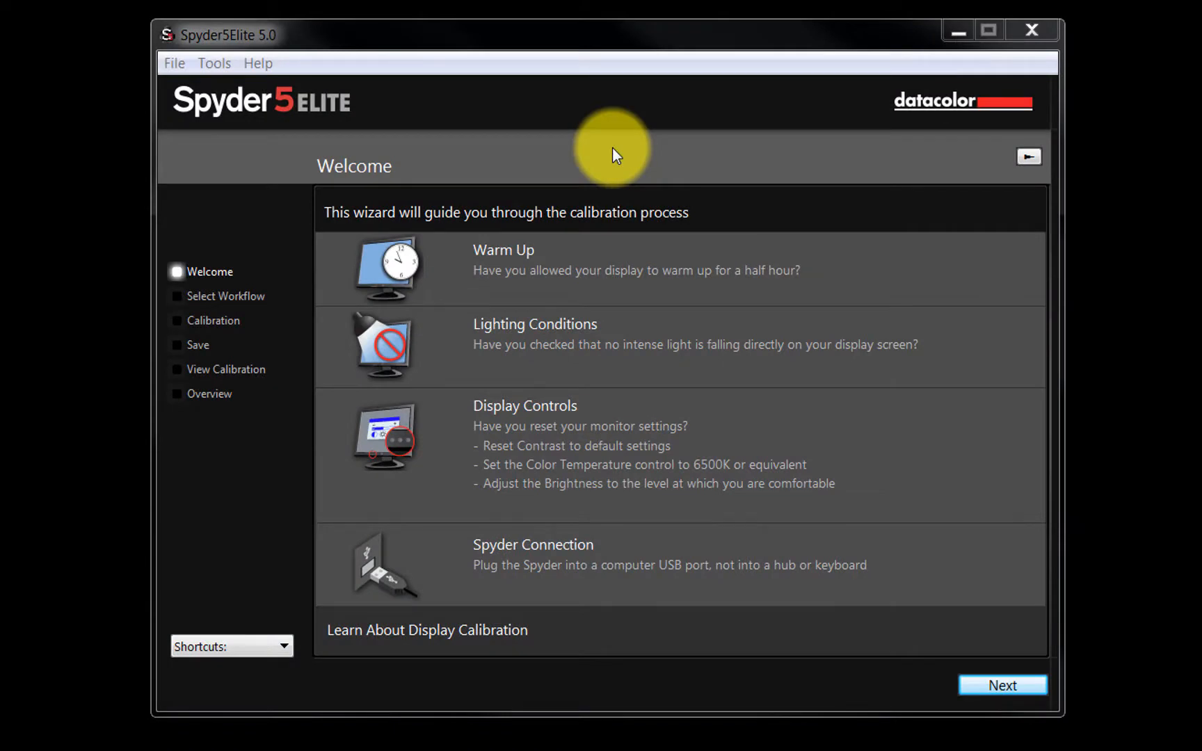
mouse_move(274, 76)
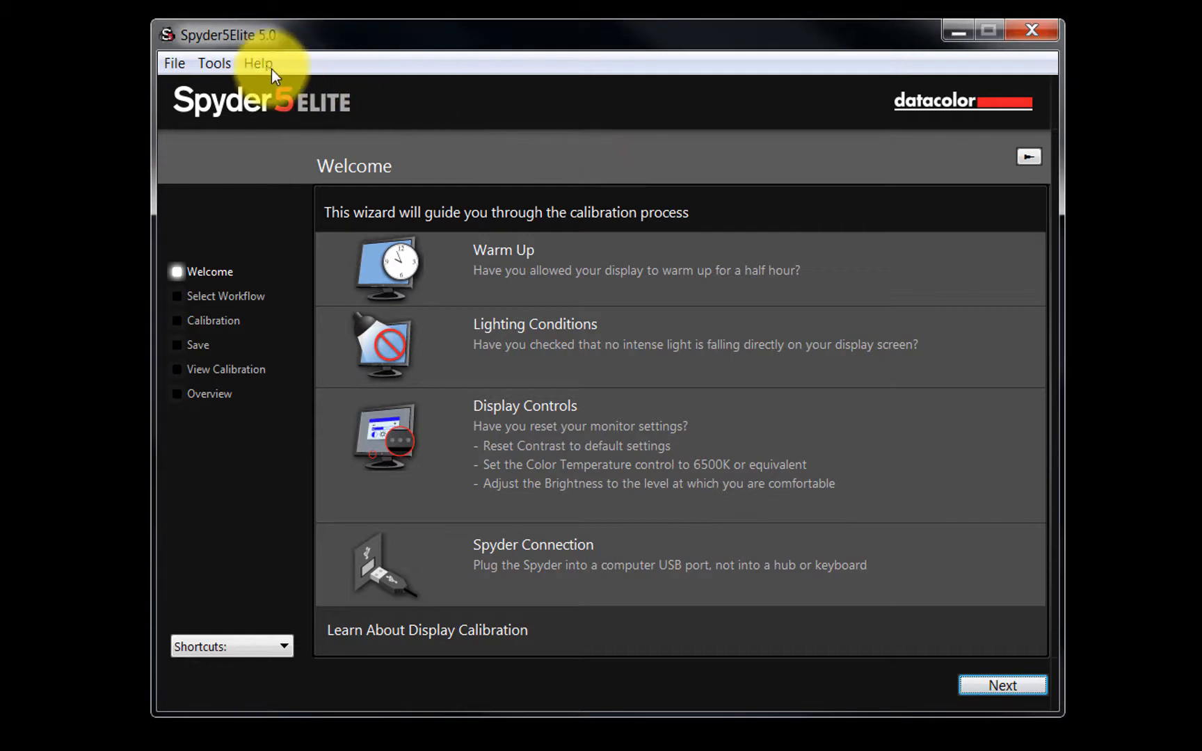
Check the Help menu, toggle Interactive Help on and off, and advance past Welcome
left_click(257, 63)
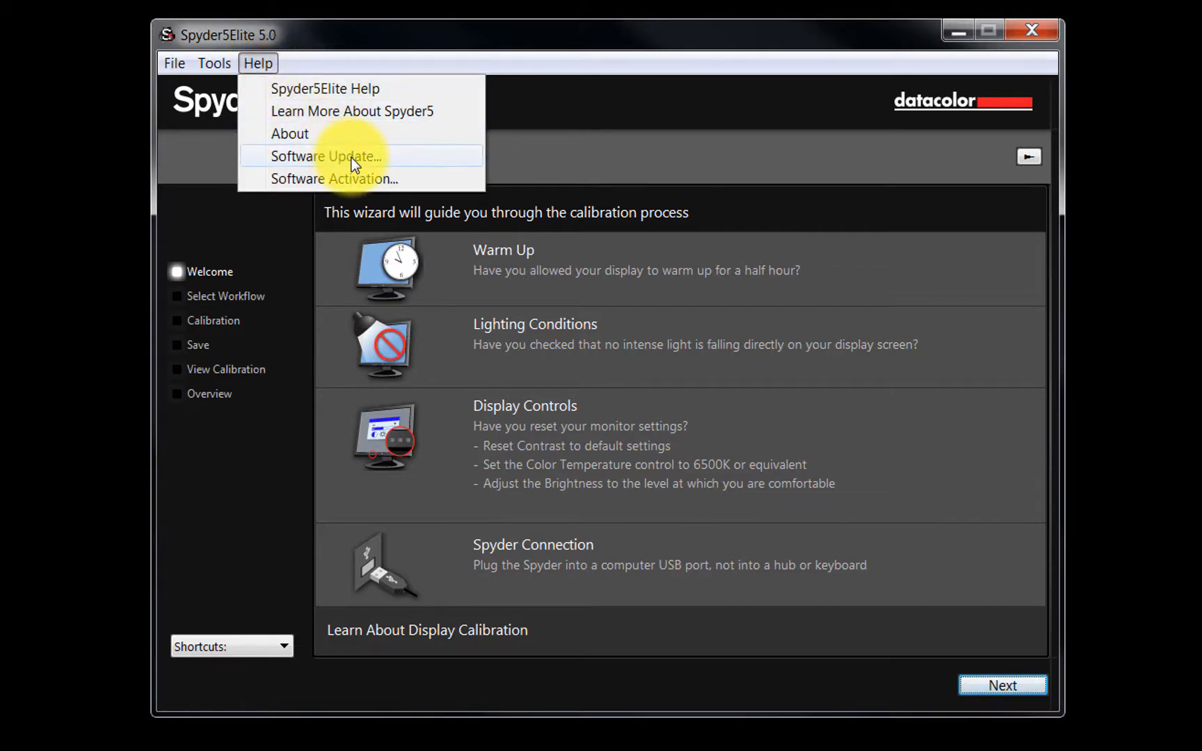
mouse_move(538, 160)
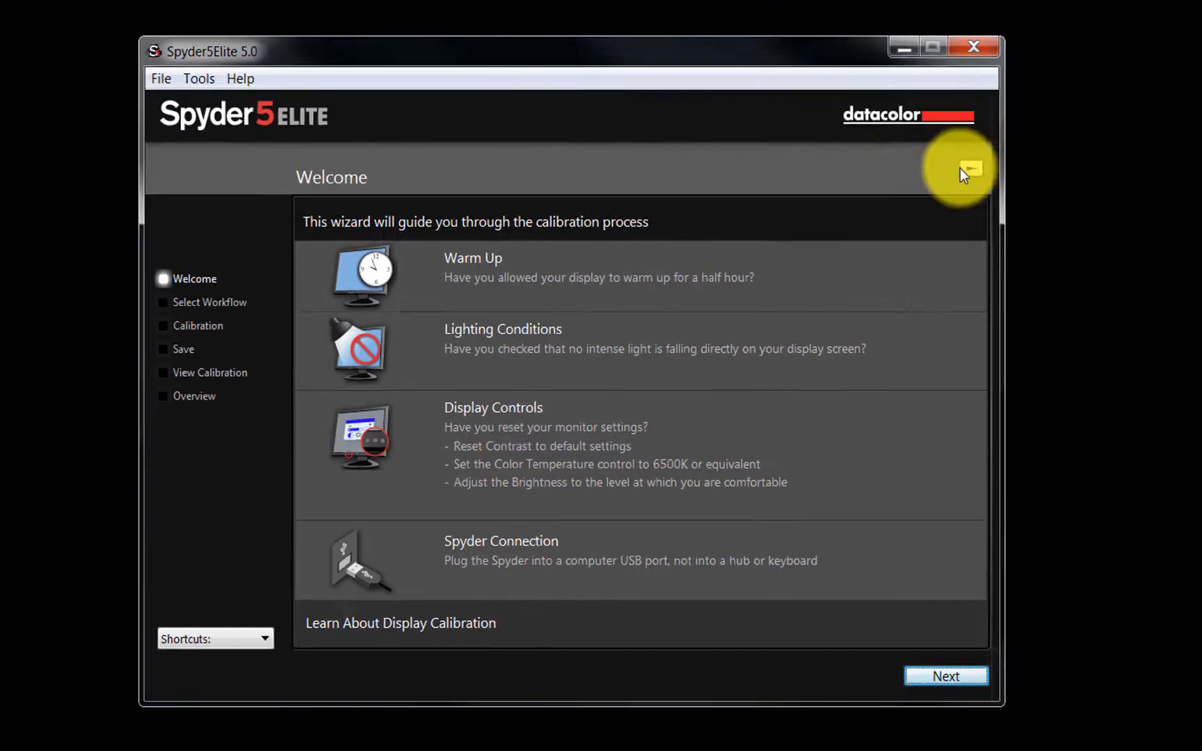
left_click(969, 167)
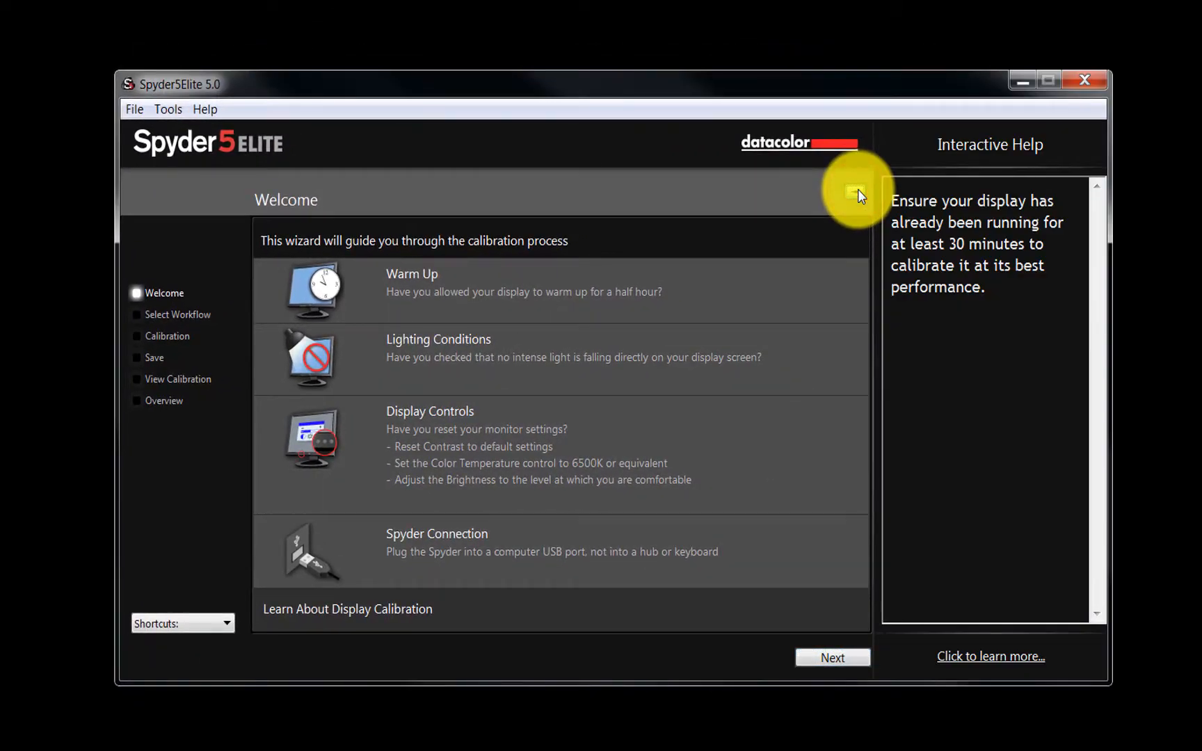
left_click(852, 193)
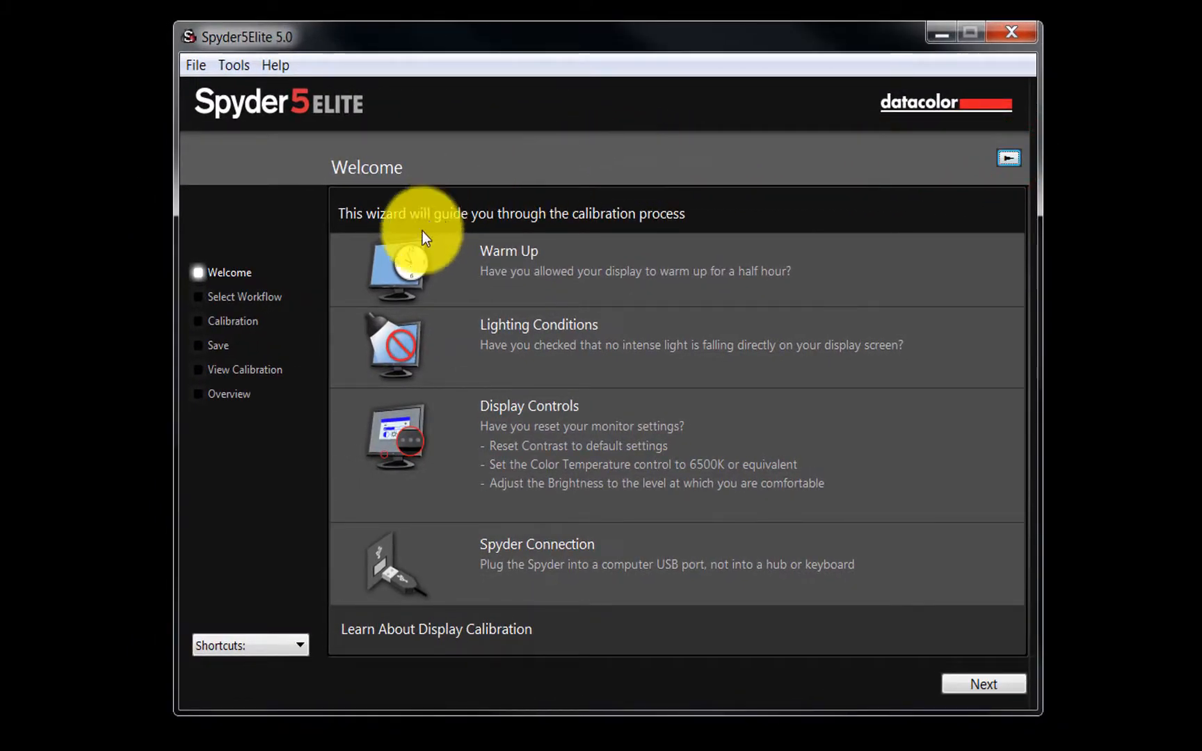
mouse_move(391, 322)
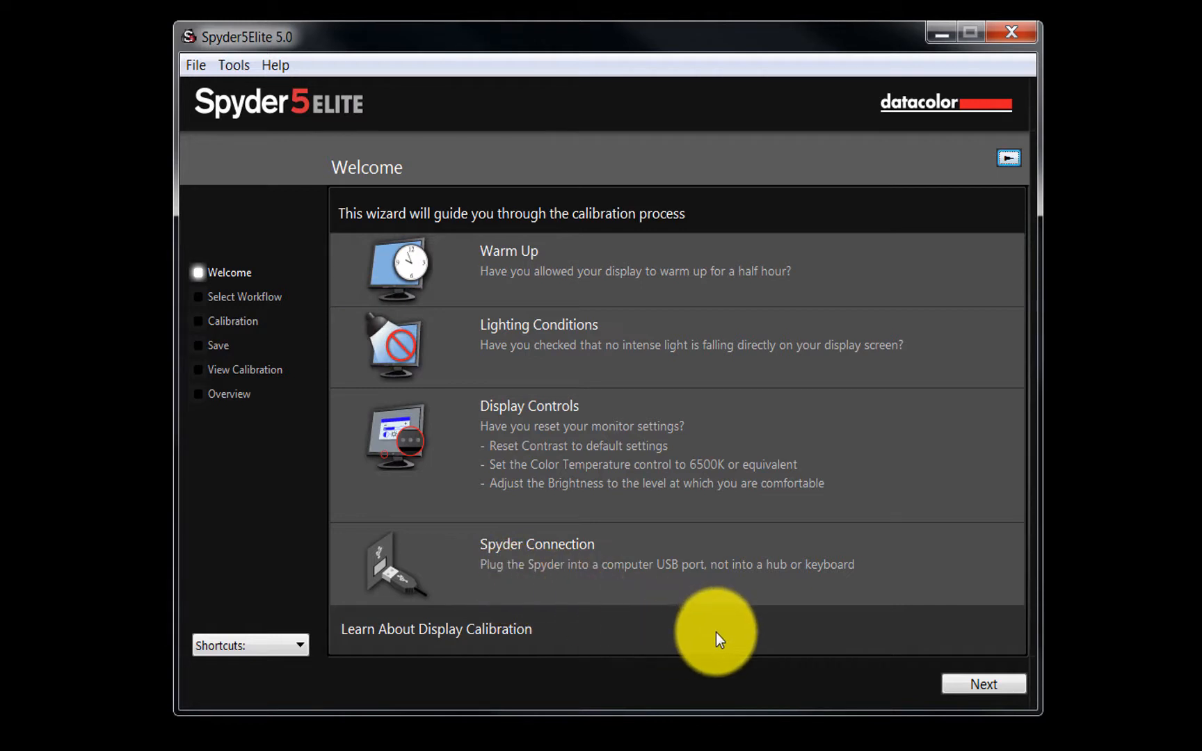
left_click(985, 683)
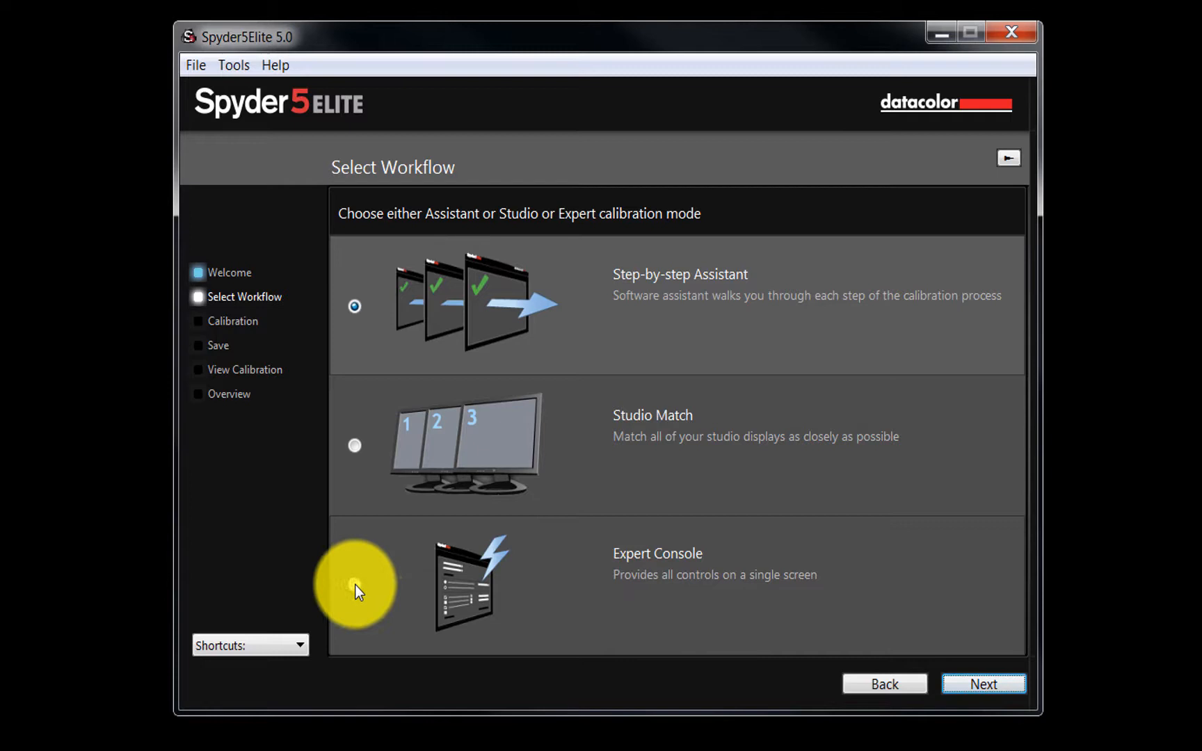
Select the Expert Console workflow and continue to its all-in-one settings screen
left_click(355, 585)
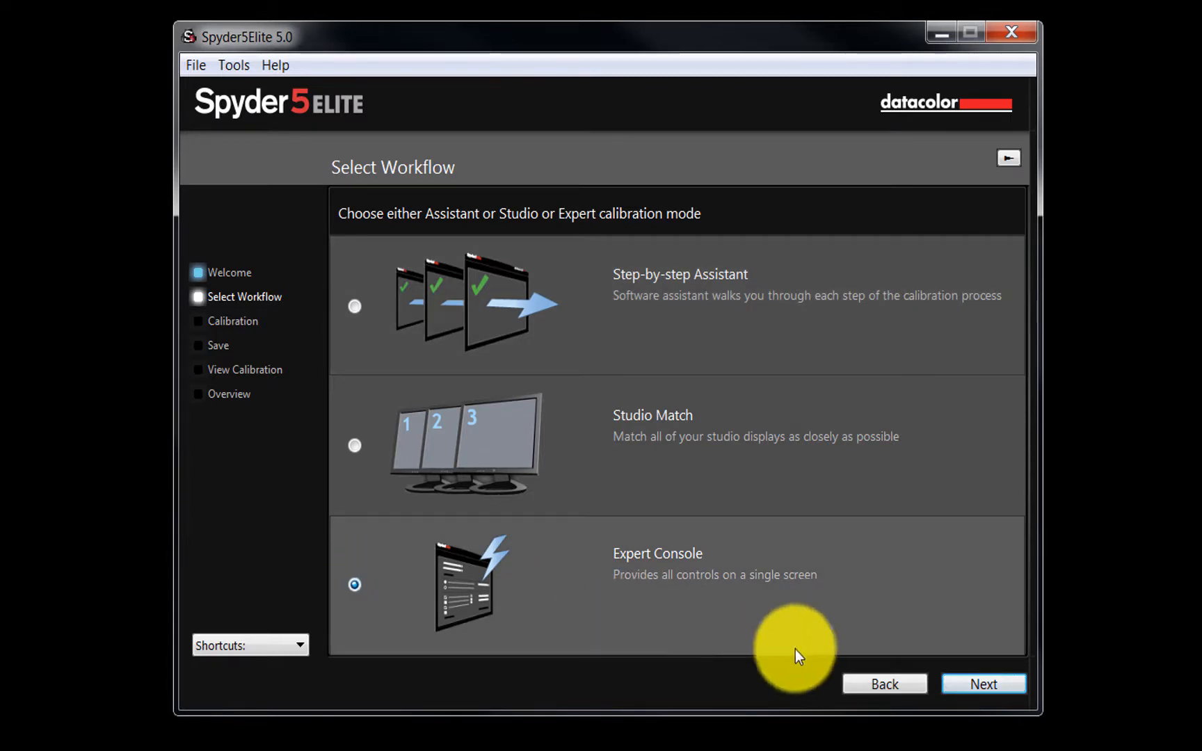
left_click(986, 684)
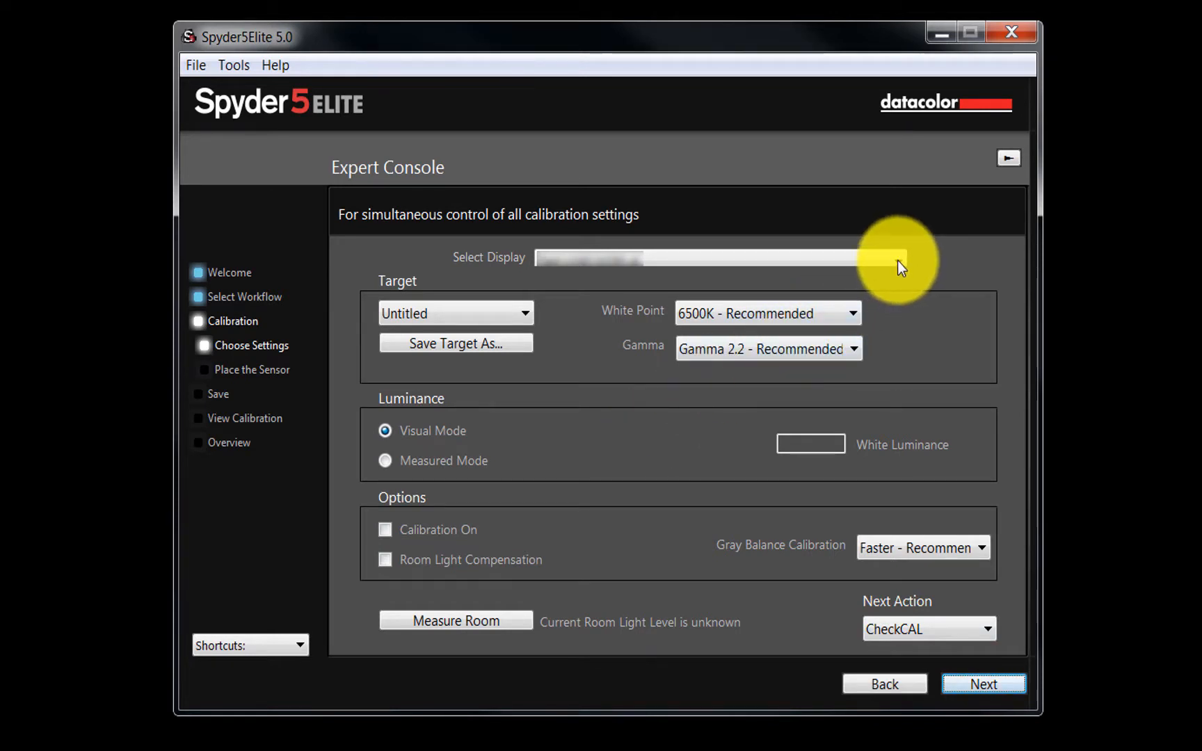
mouse_move(902, 269)
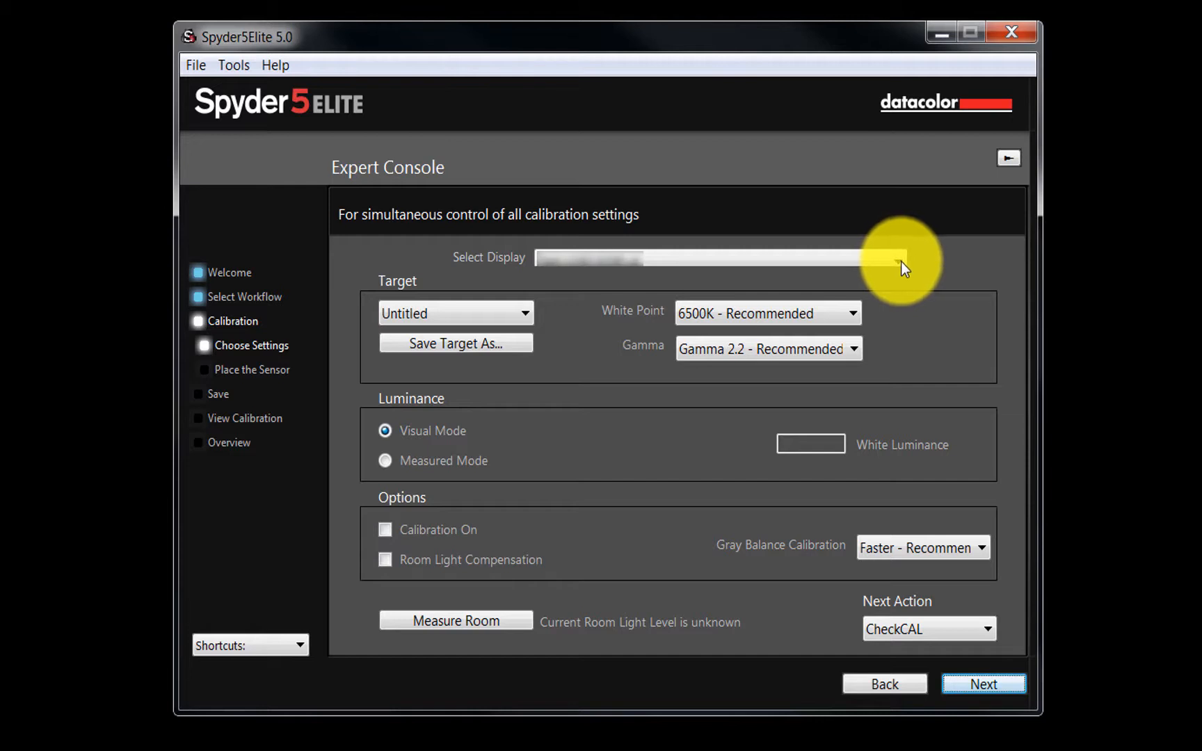
Set White Point to 5000K and choose the 2.2-5000 target preset
left_click(854, 313)
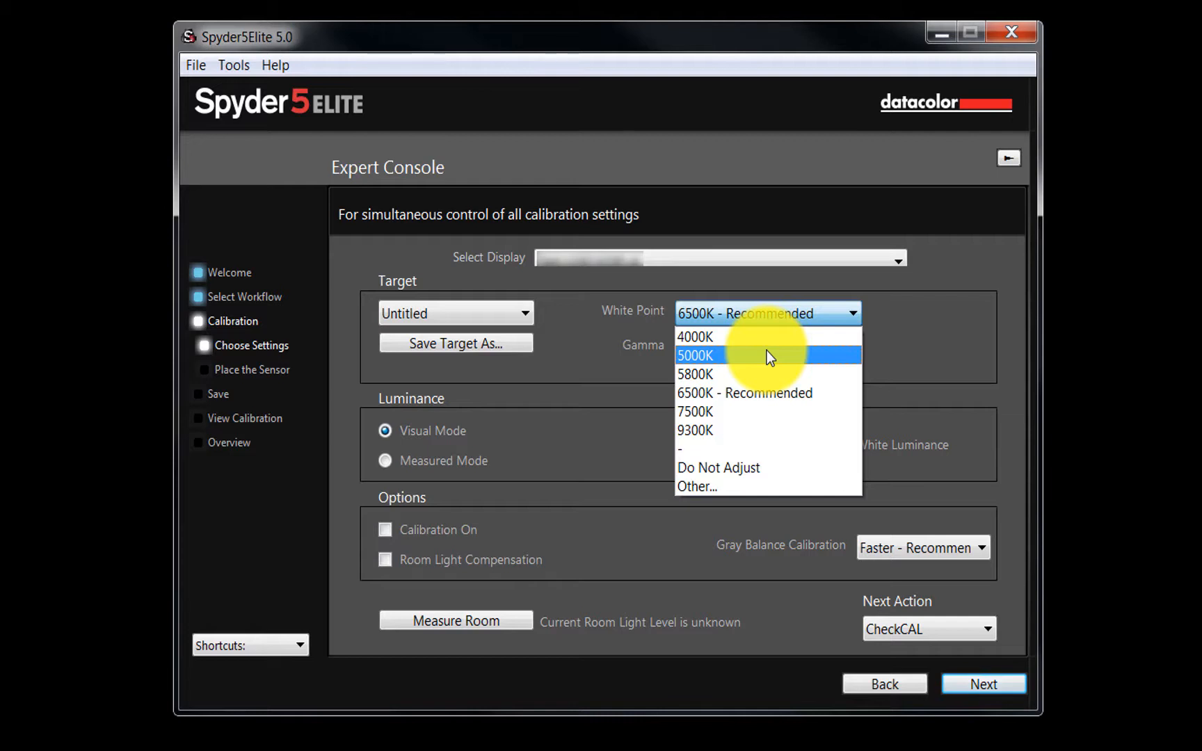
mouse_move(792, 408)
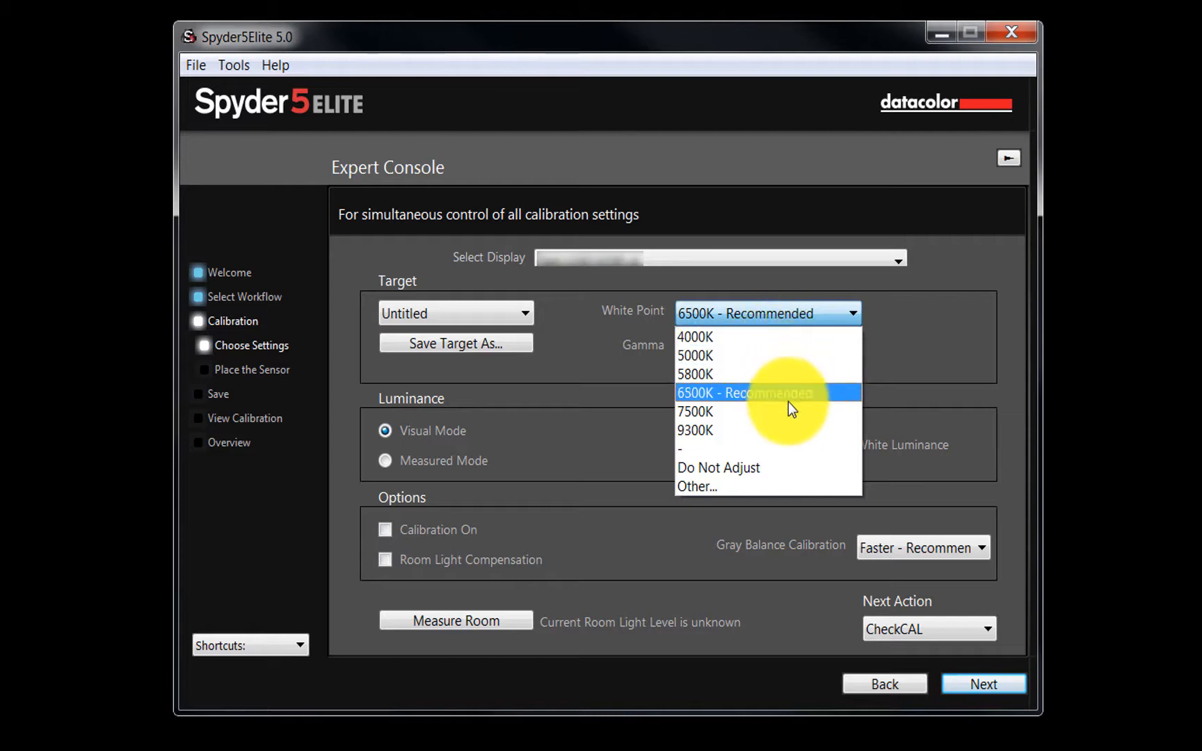
mouse_move(795, 365)
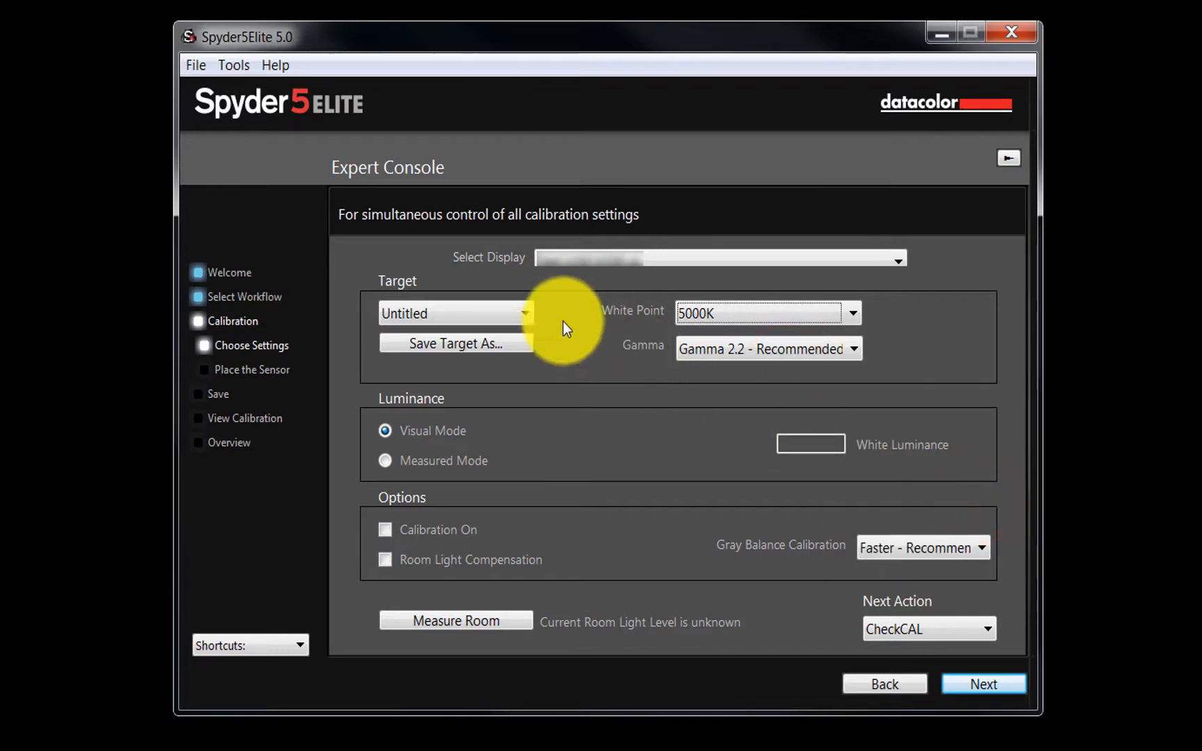
left_click(525, 313)
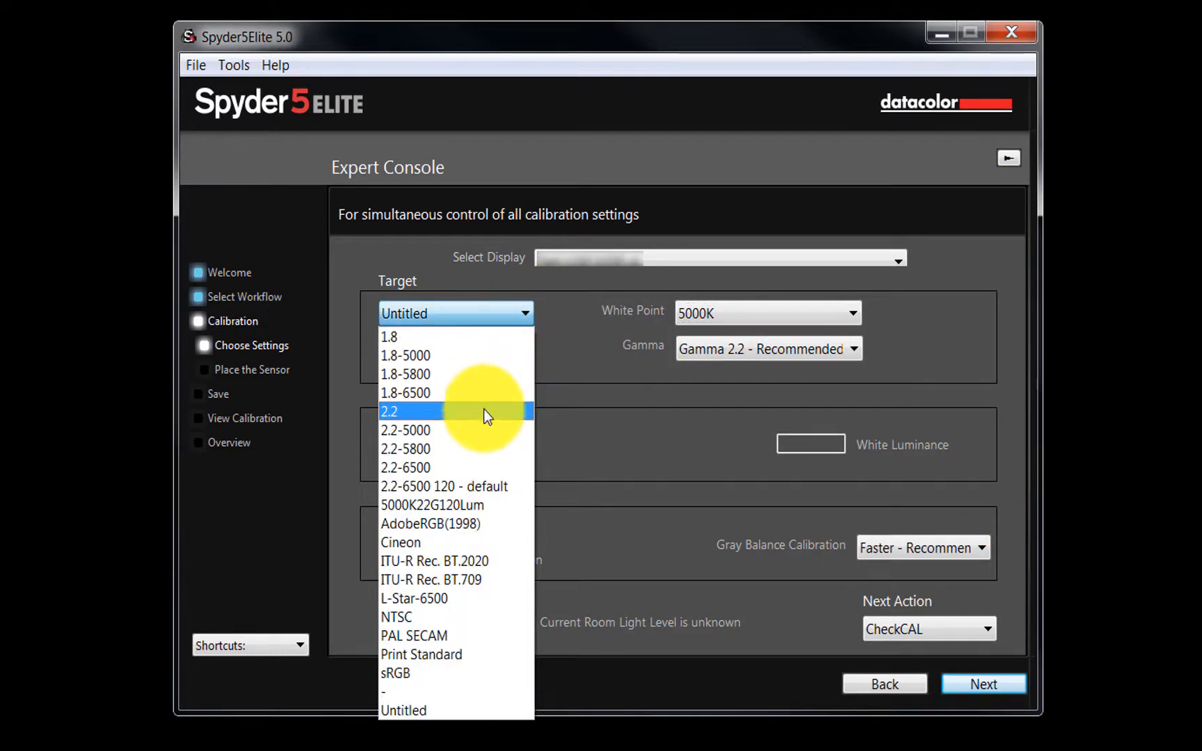
left_click(405, 430)
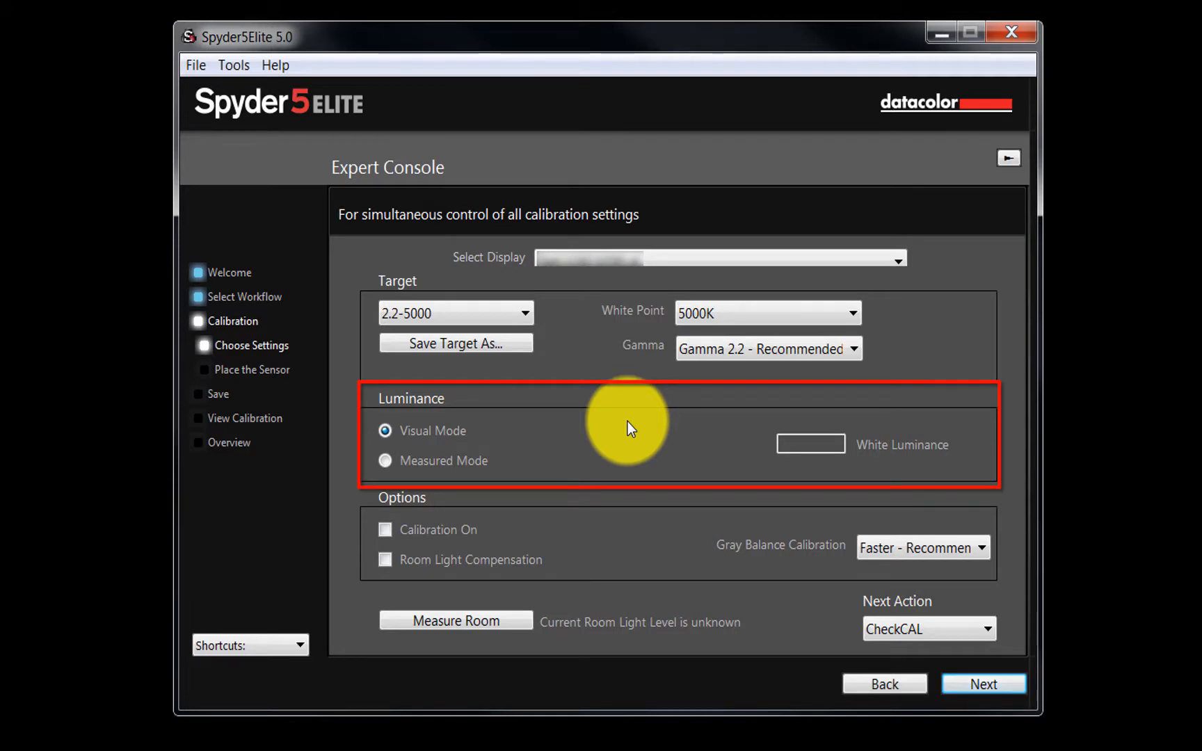
Use Measured Mode luminance at 100.0 and Better gray balance calibration
left_click(385, 460)
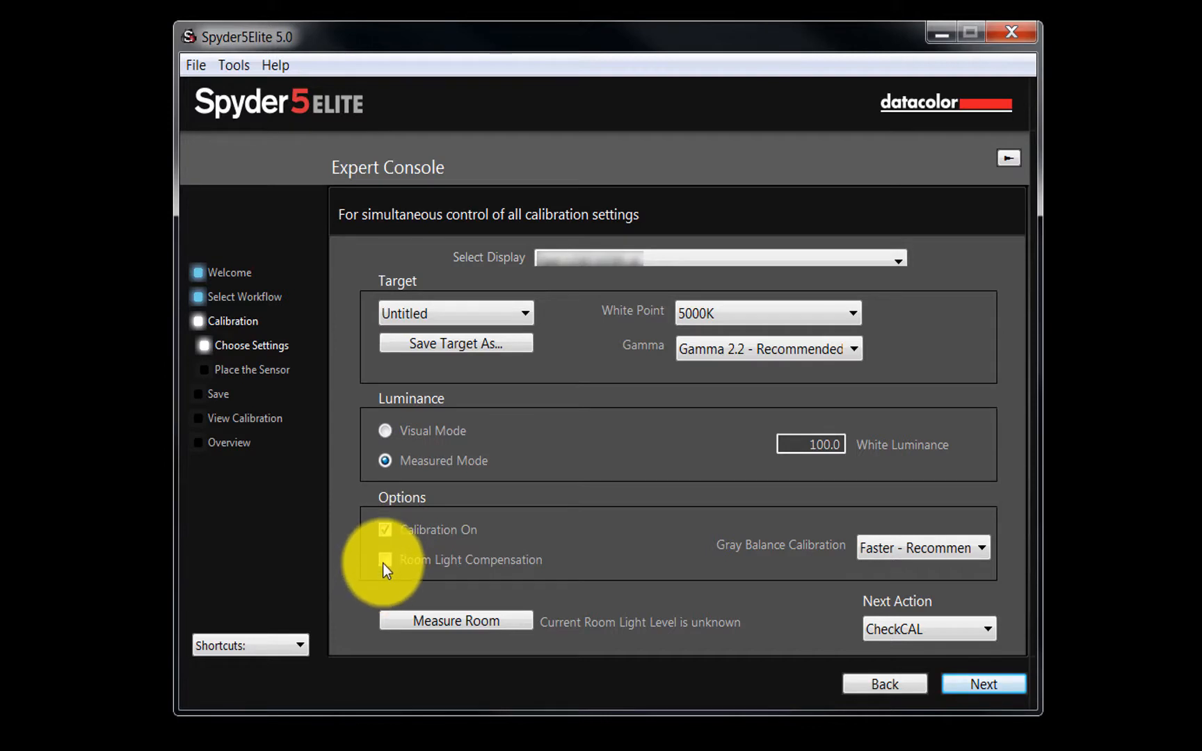
mouse_move(889, 551)
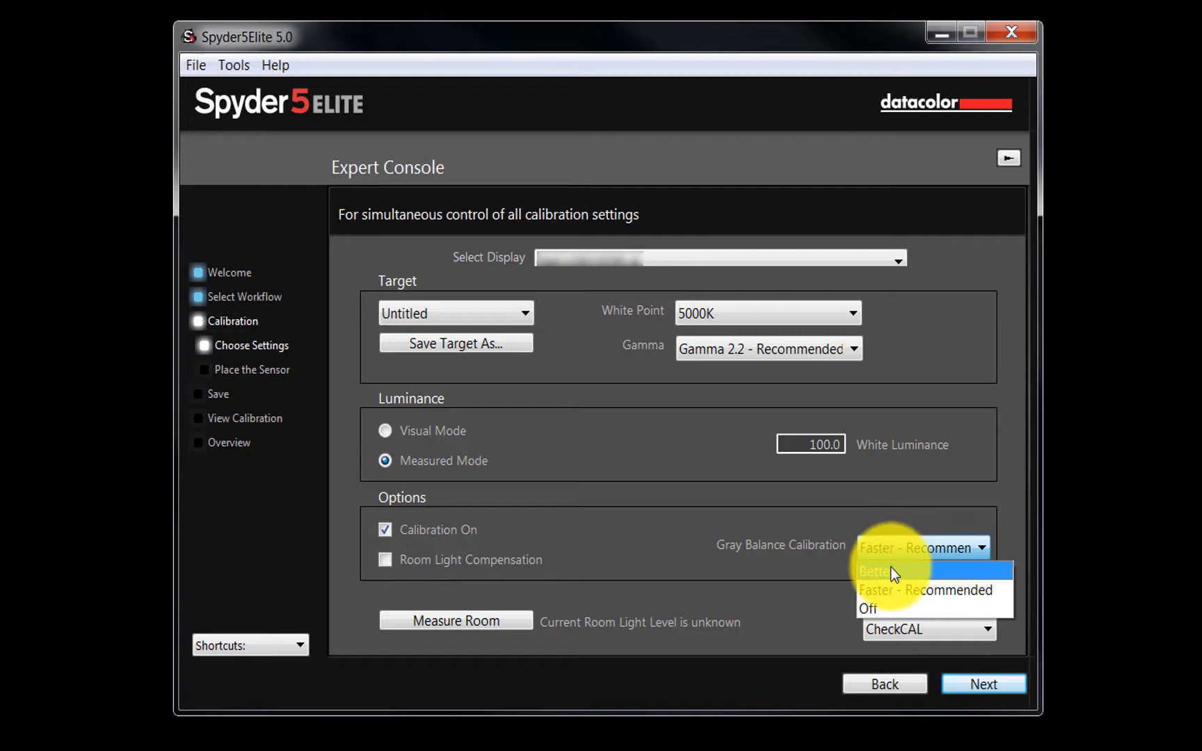
left_click(880, 570)
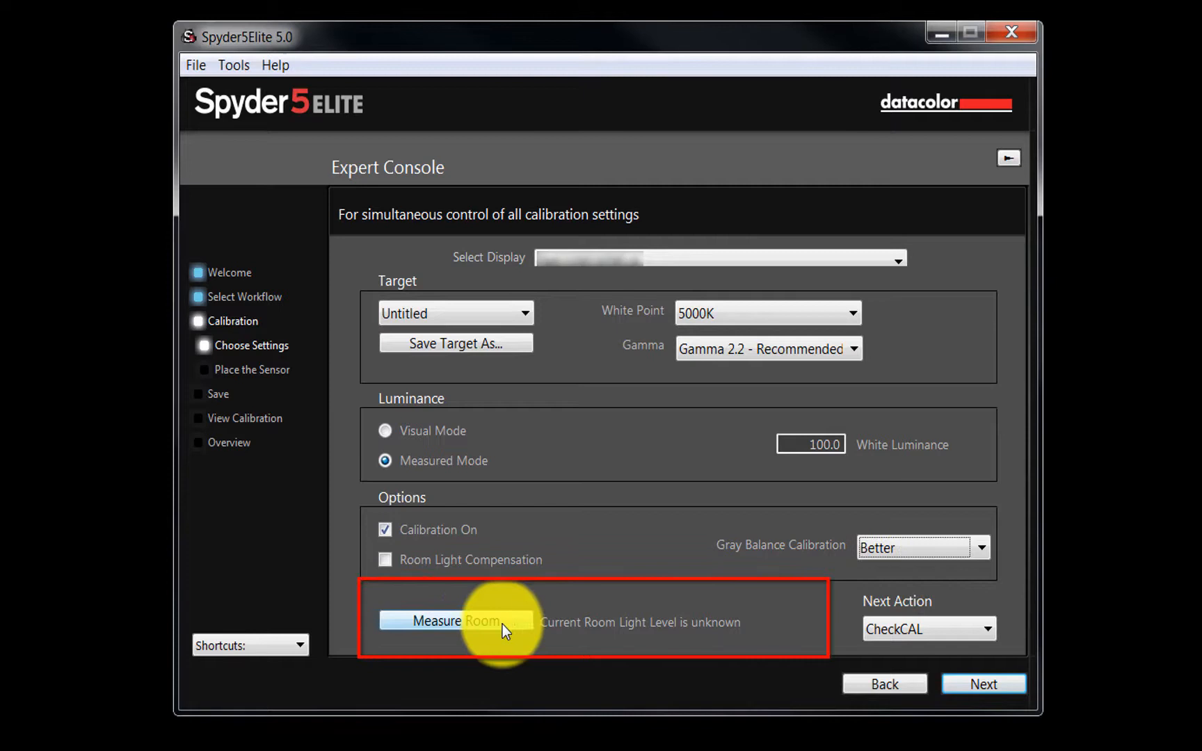
Measure room light (Moderately Low) and set Next Action to FullCAL
left_click(457, 621)
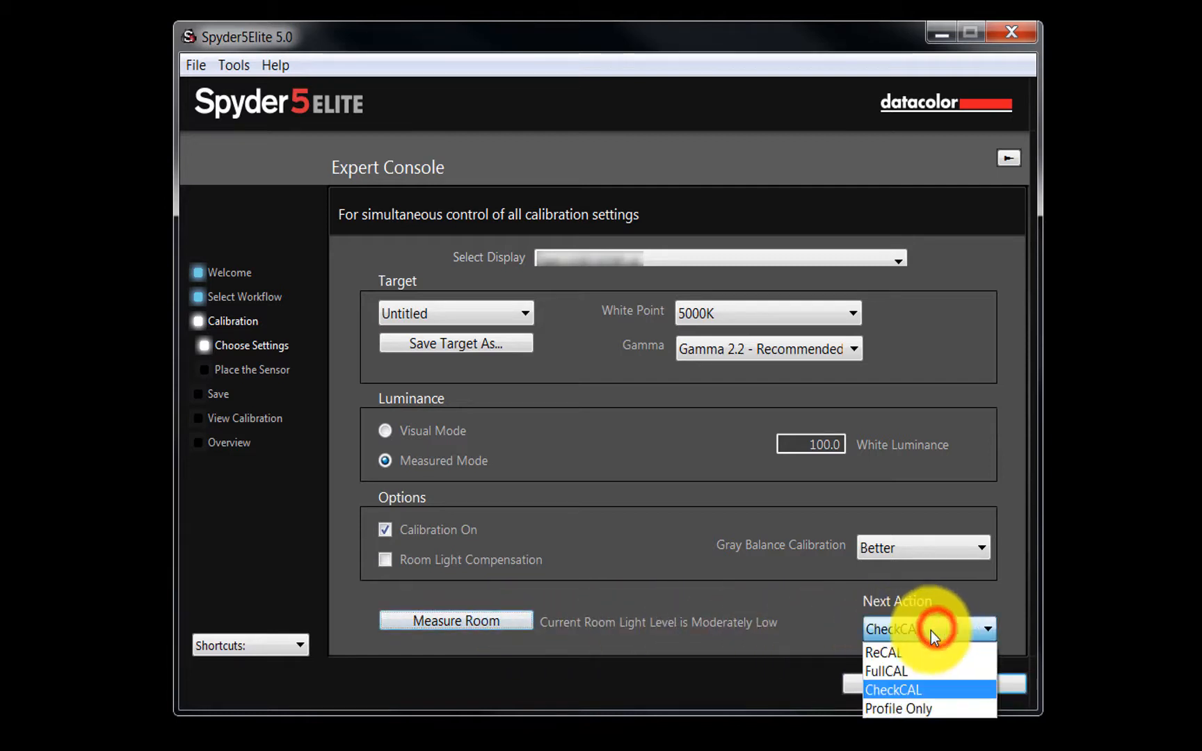
left_click(885, 671)
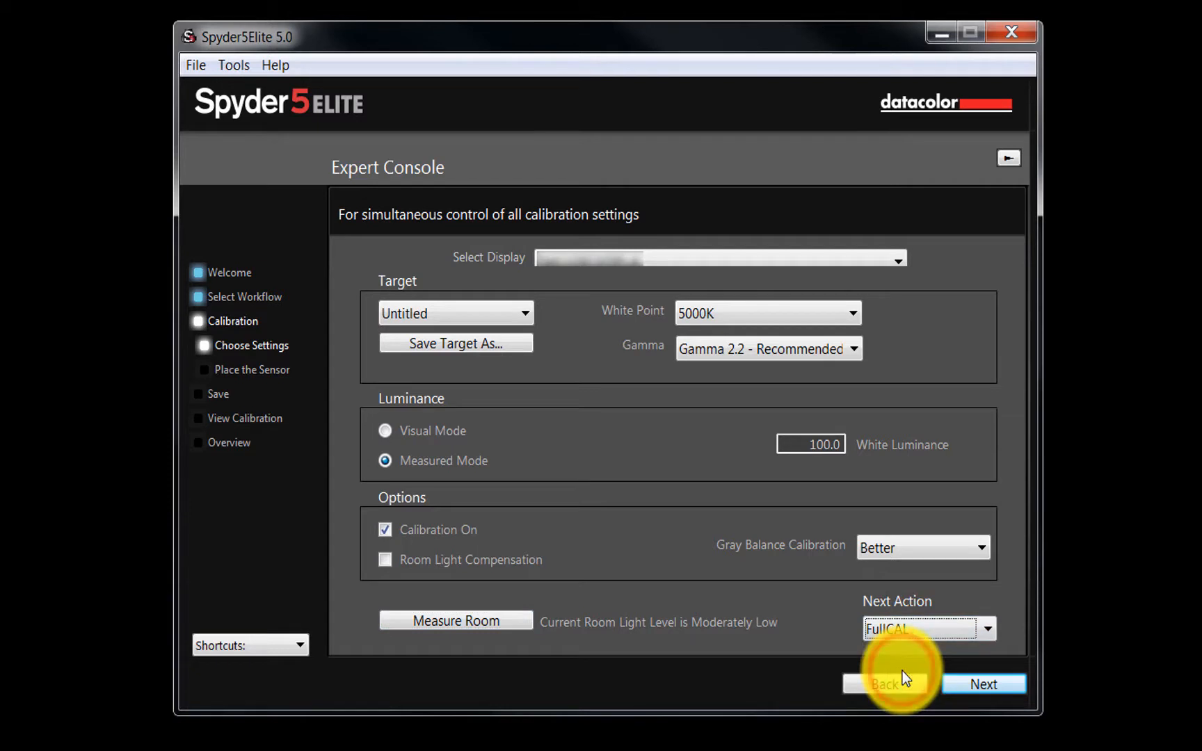
mouse_move(965, 707)
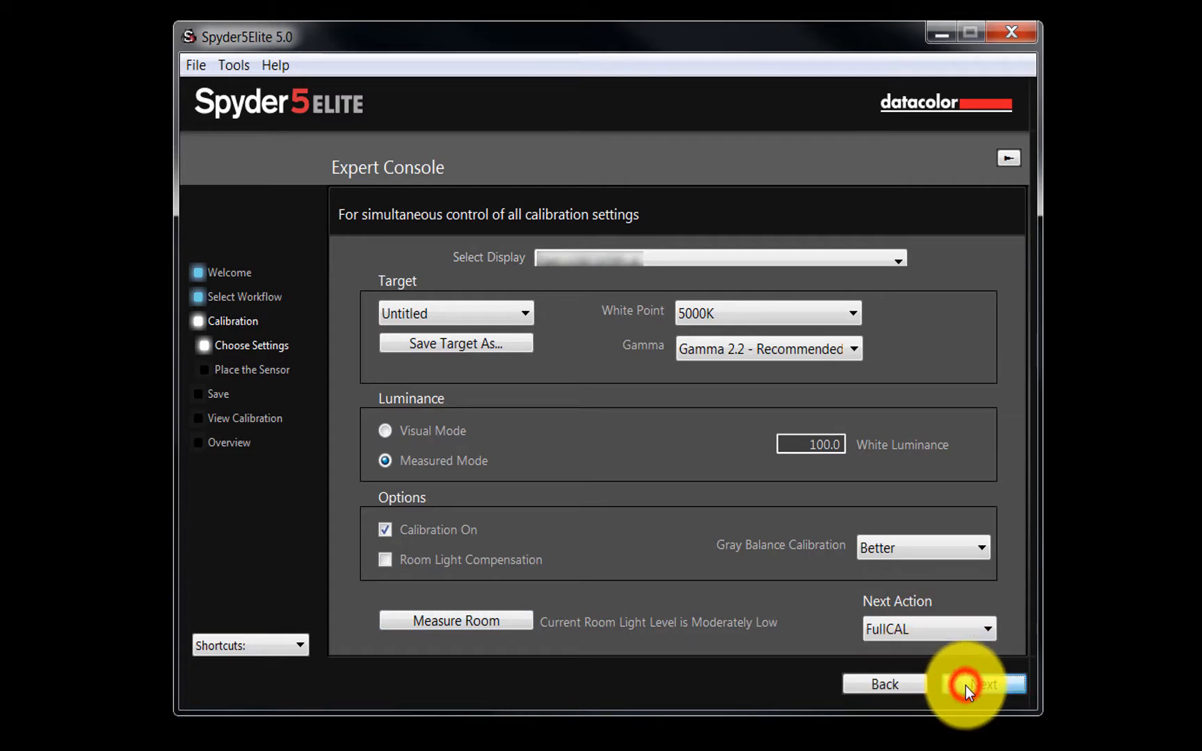
Continue past sensor placement and start the calibration measurement run
left_click(966, 684)
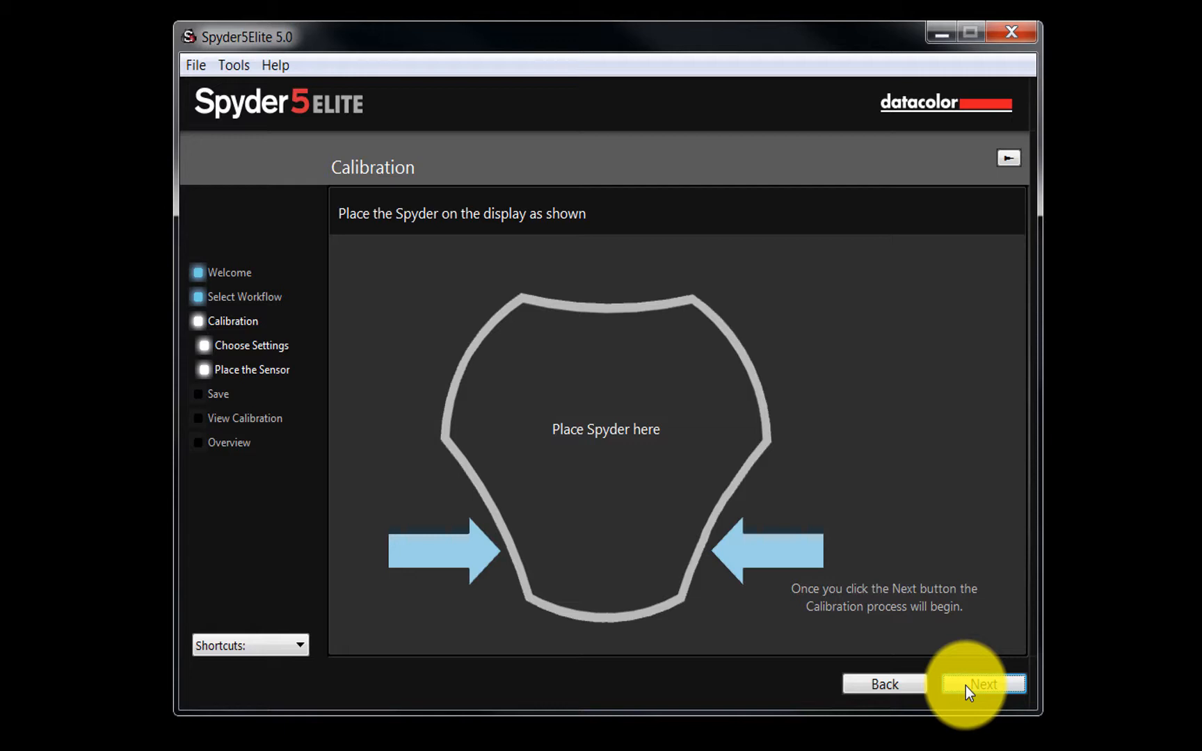
left_click(979, 684)
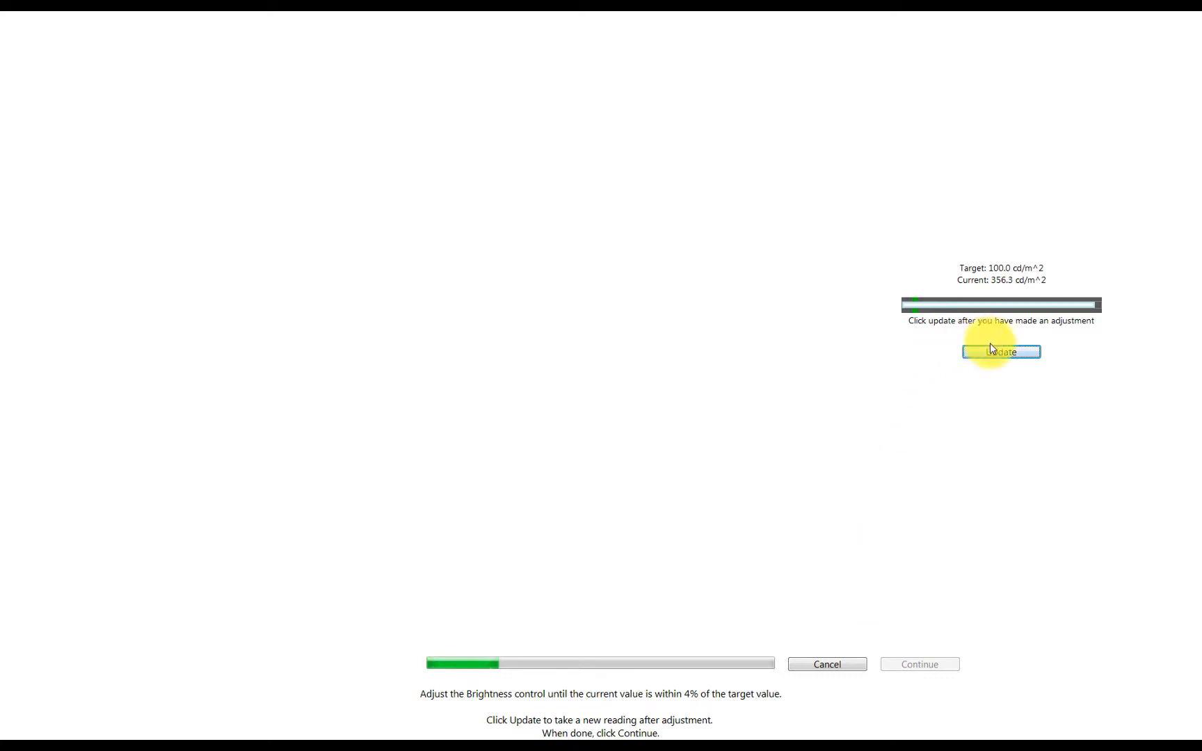
Re-measure brightness repeatedly until the reading reaches 97.0 against the 100.0 target
left_click(1000, 352)
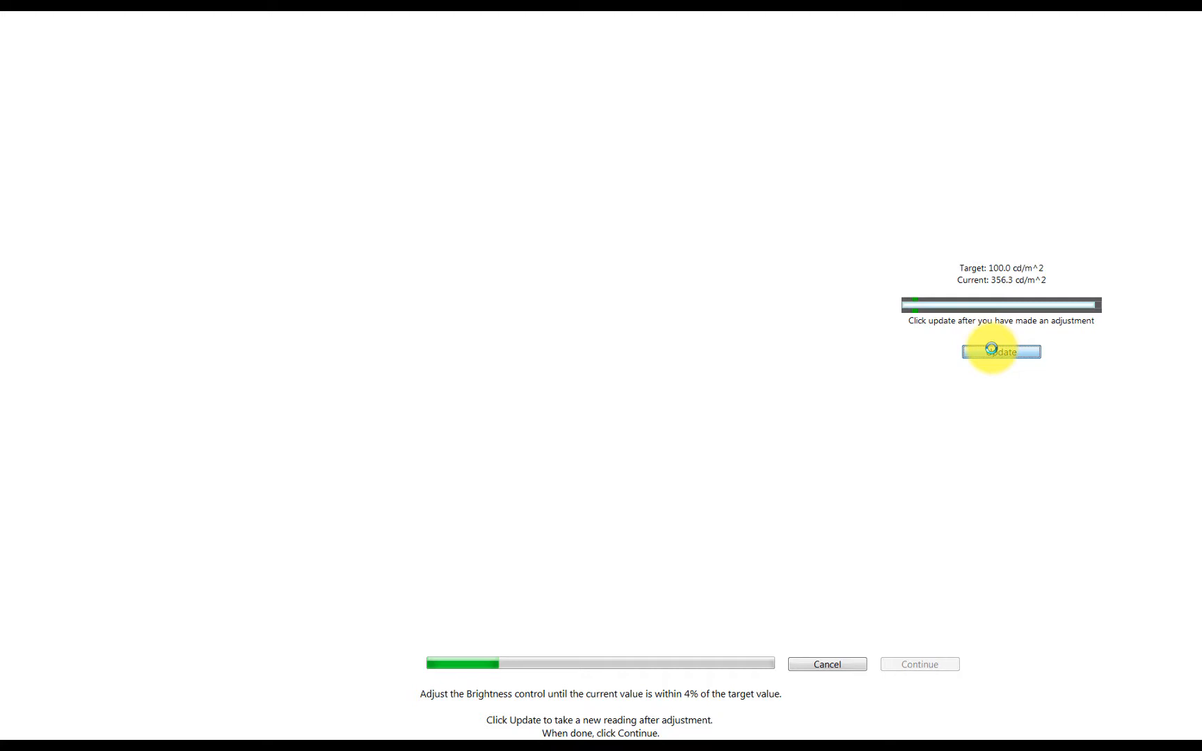
left_click(999, 351)
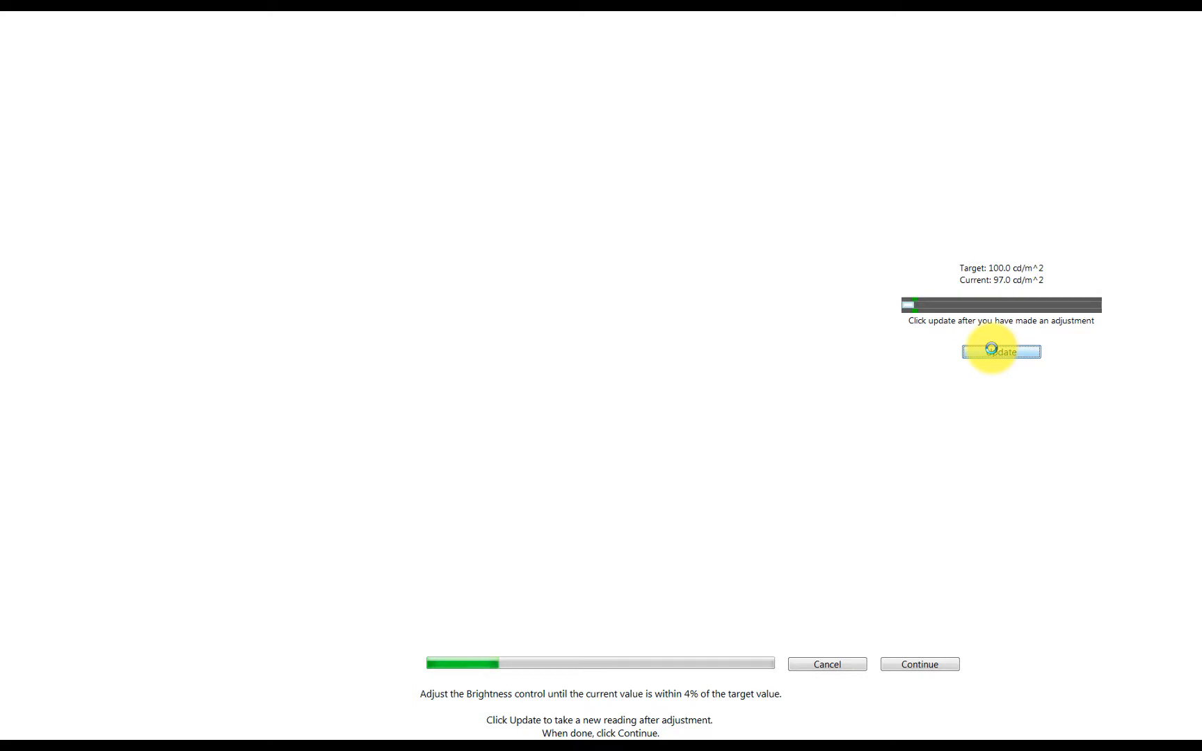
left_click(998, 352)
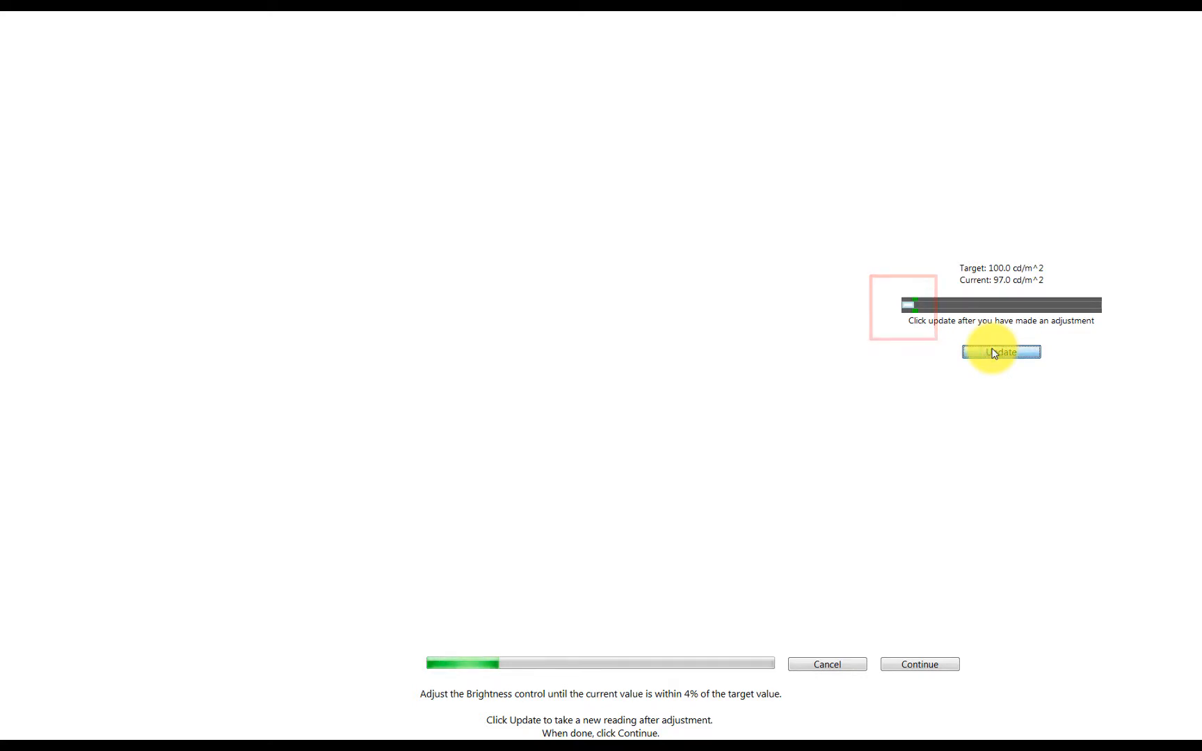
left_click(1001, 352)
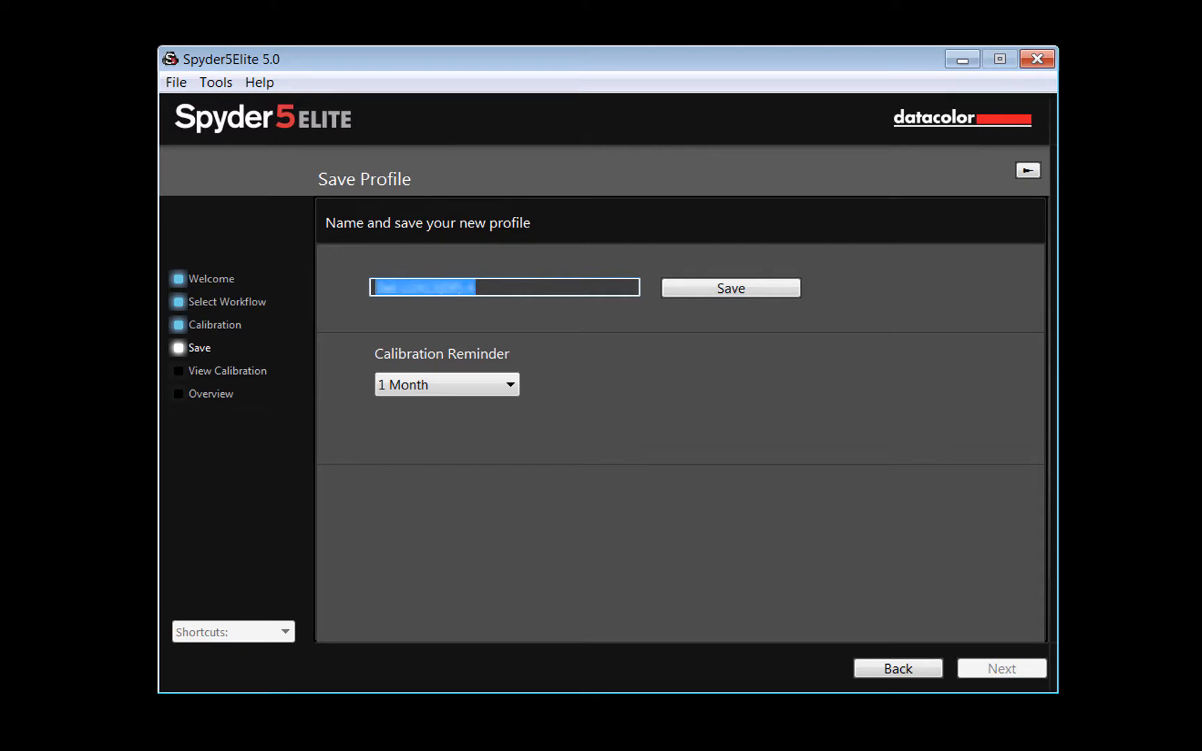
Rename the display profile with a 02042016 date suffix and save it
left_click(497, 285)
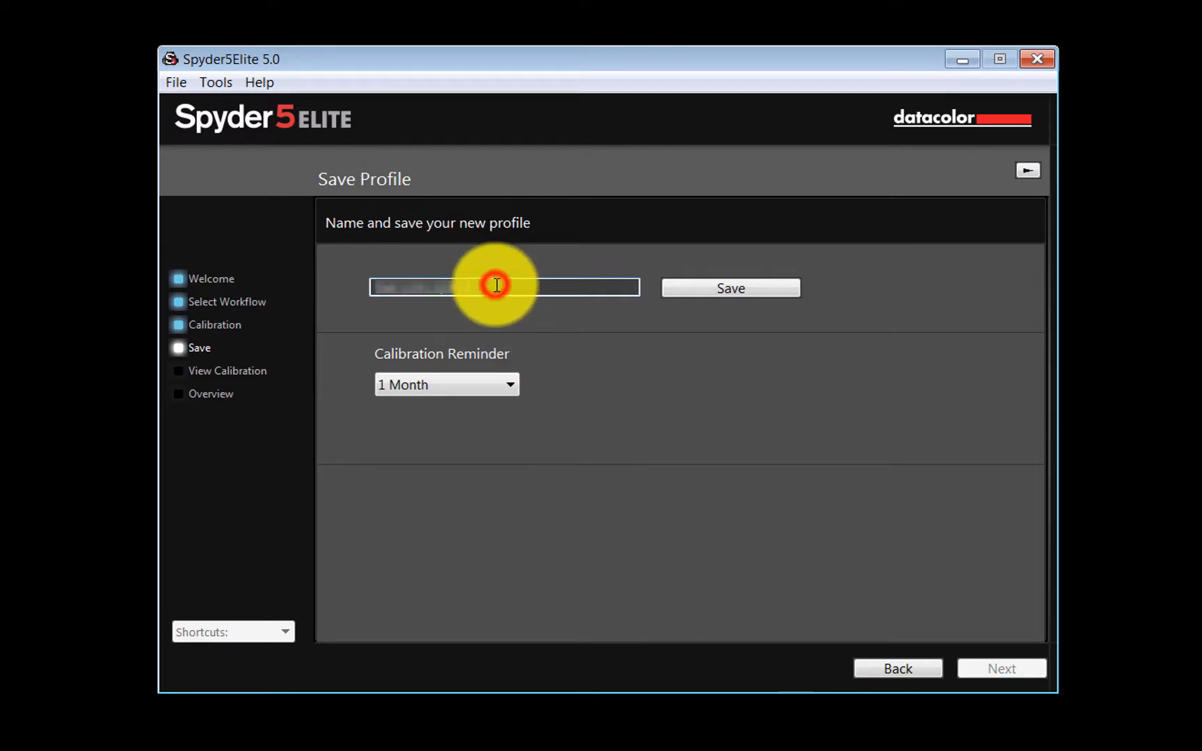
left_click(497, 287)
type("_02042016")
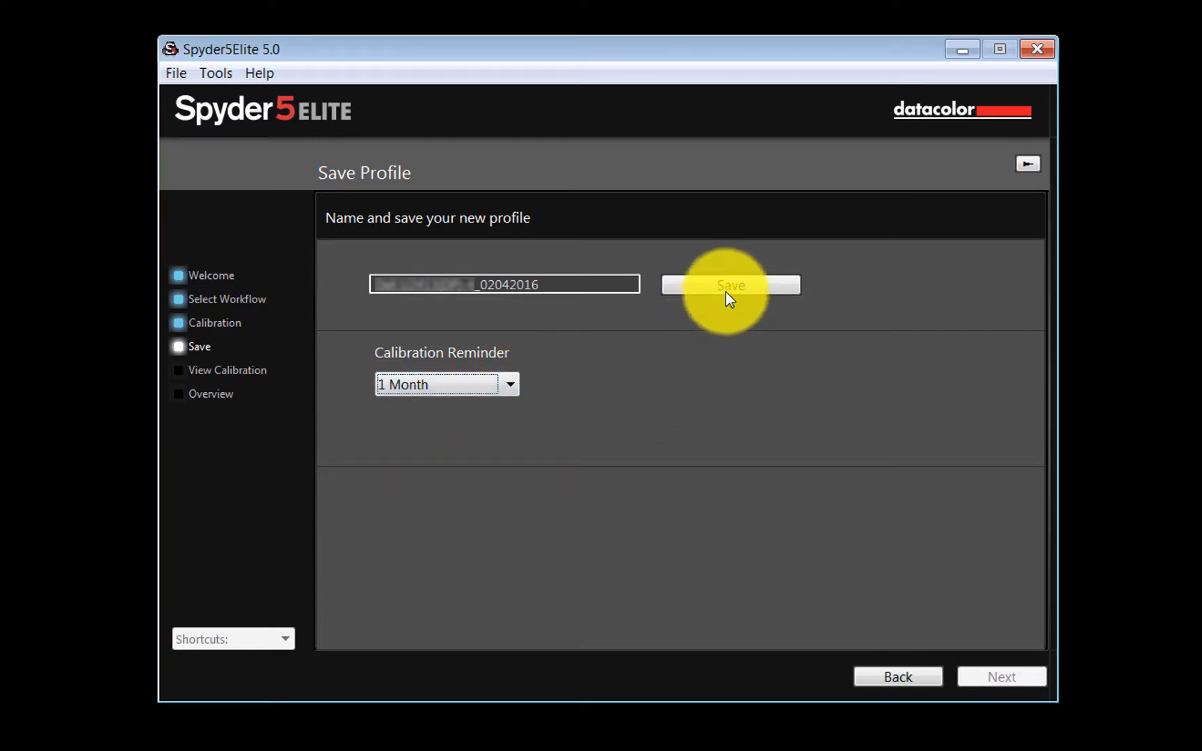
left_click(731, 285)
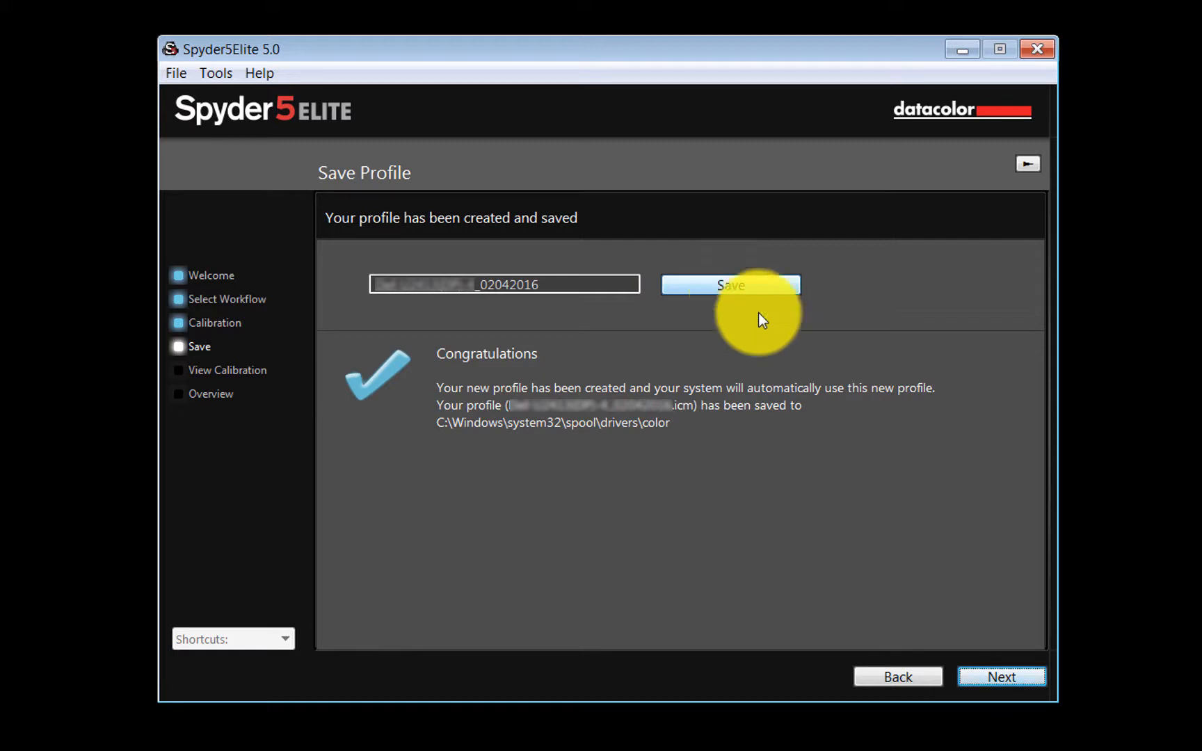
left_click(1003, 678)
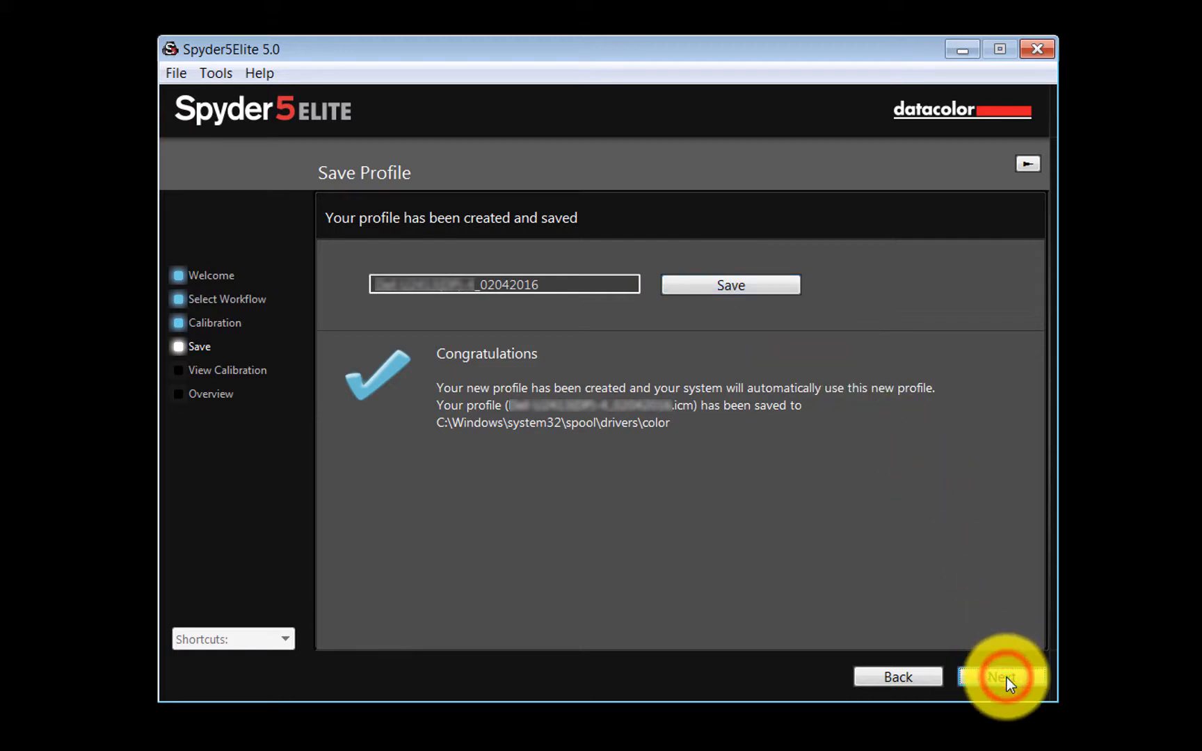
Toggle SpyderProof between uncalibrated and calibrated previews, then return to the Welcome checklist
left_click(1003, 676)
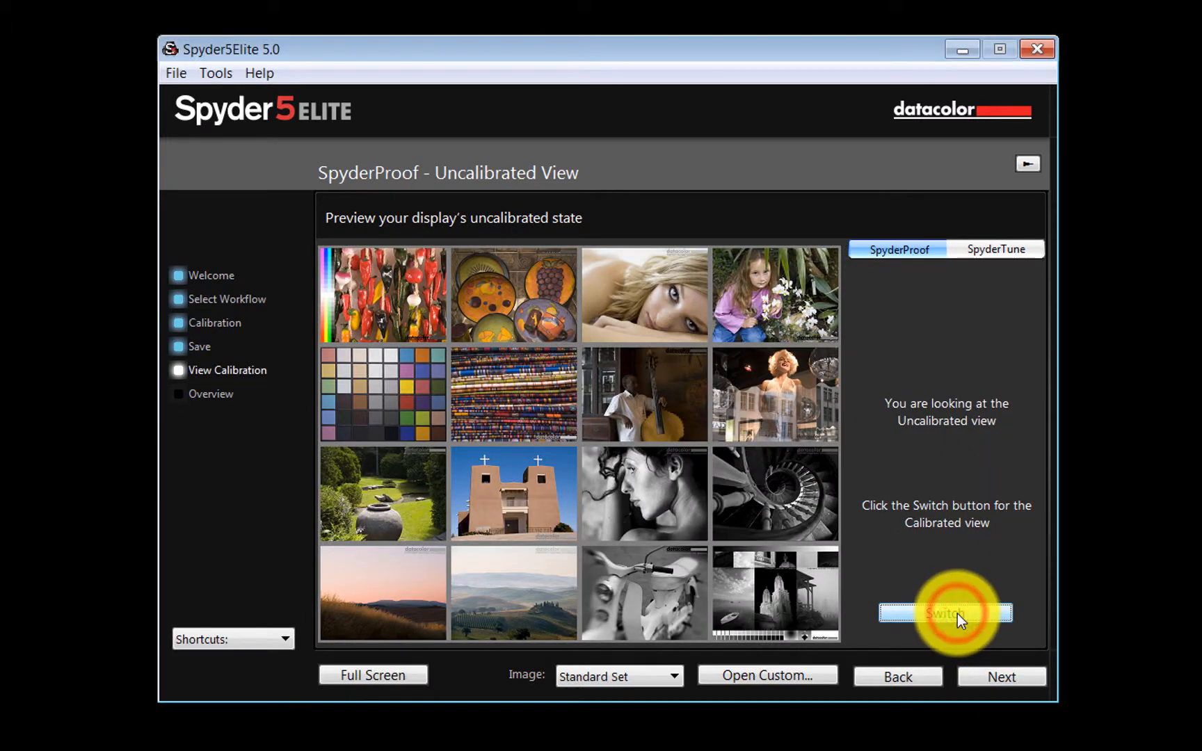
left_click(944, 613)
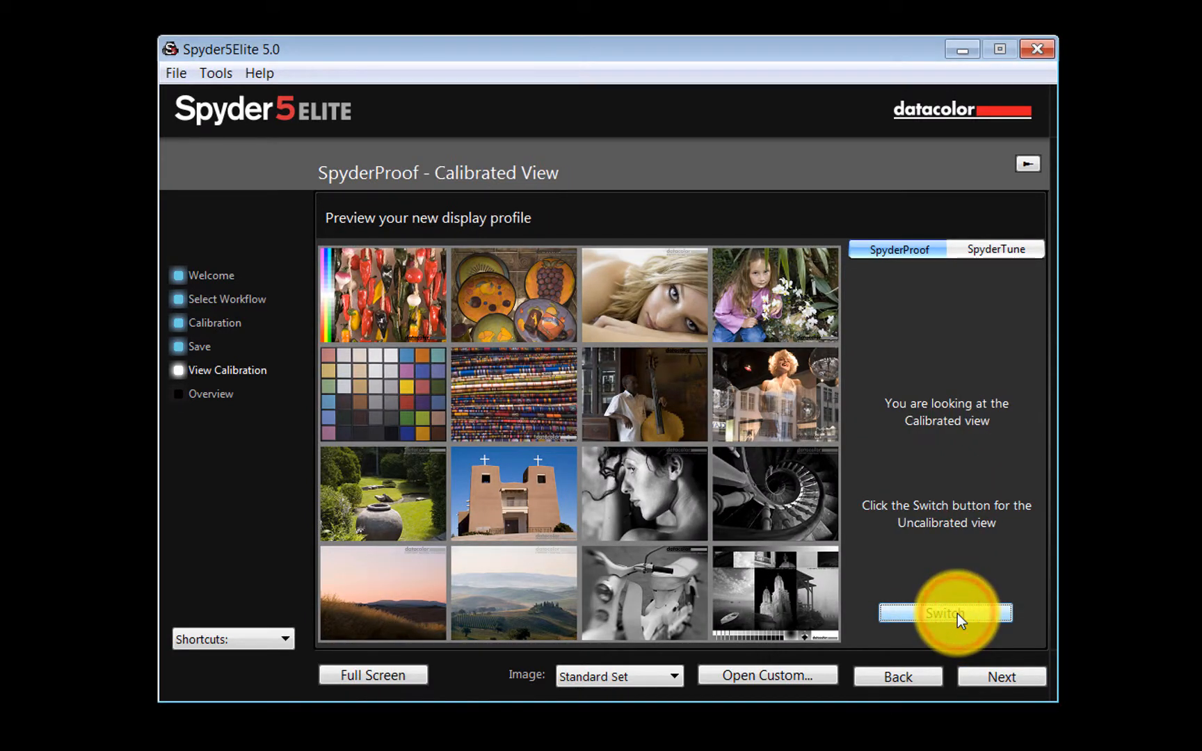
left_click(945, 613)
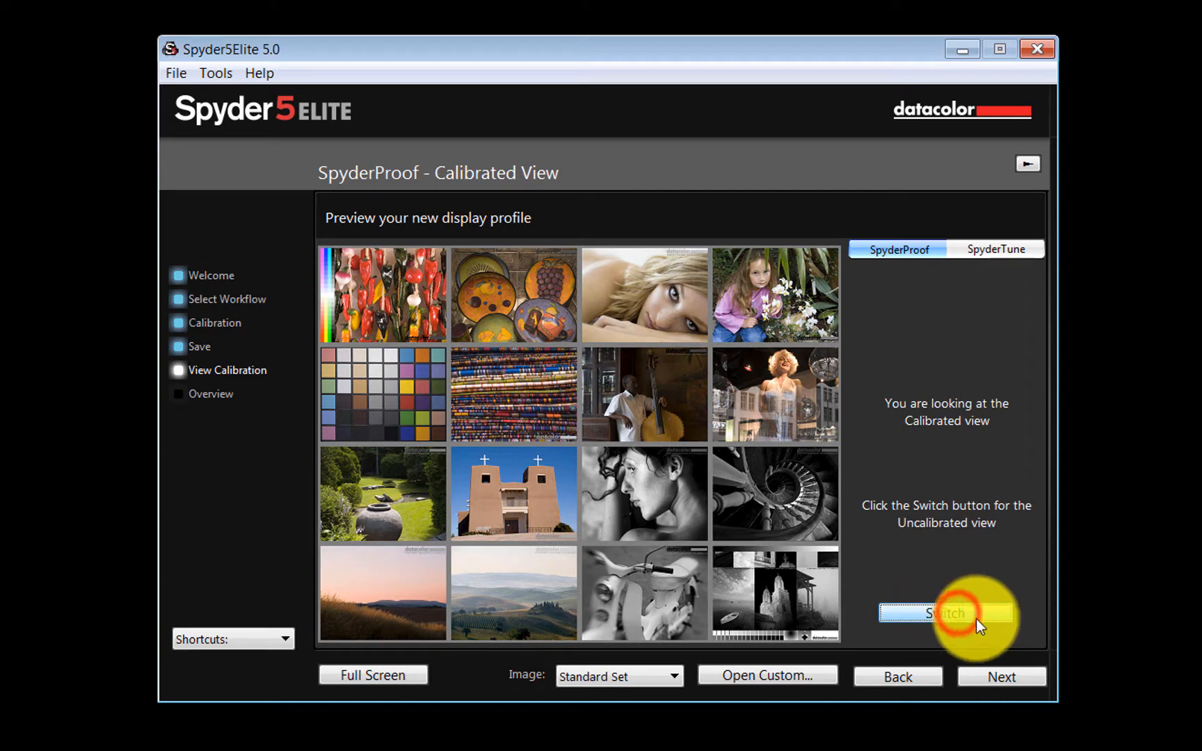
mouse_move(1004, 703)
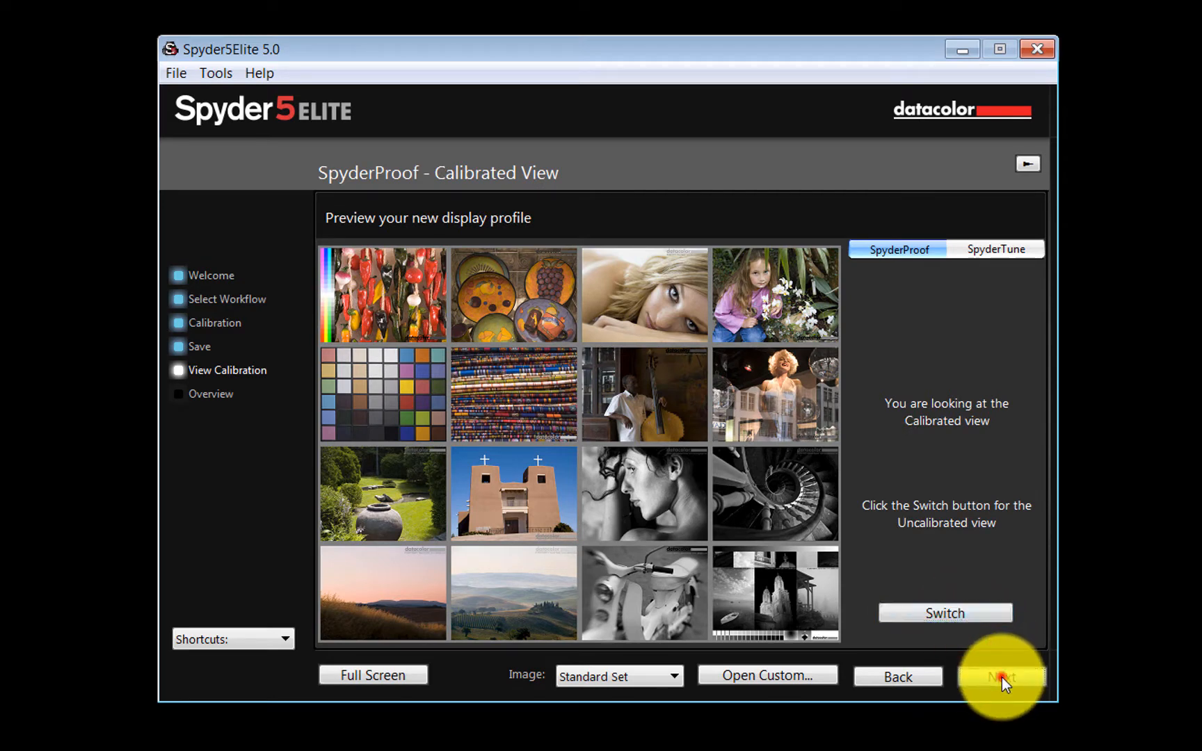
left_click(1002, 676)
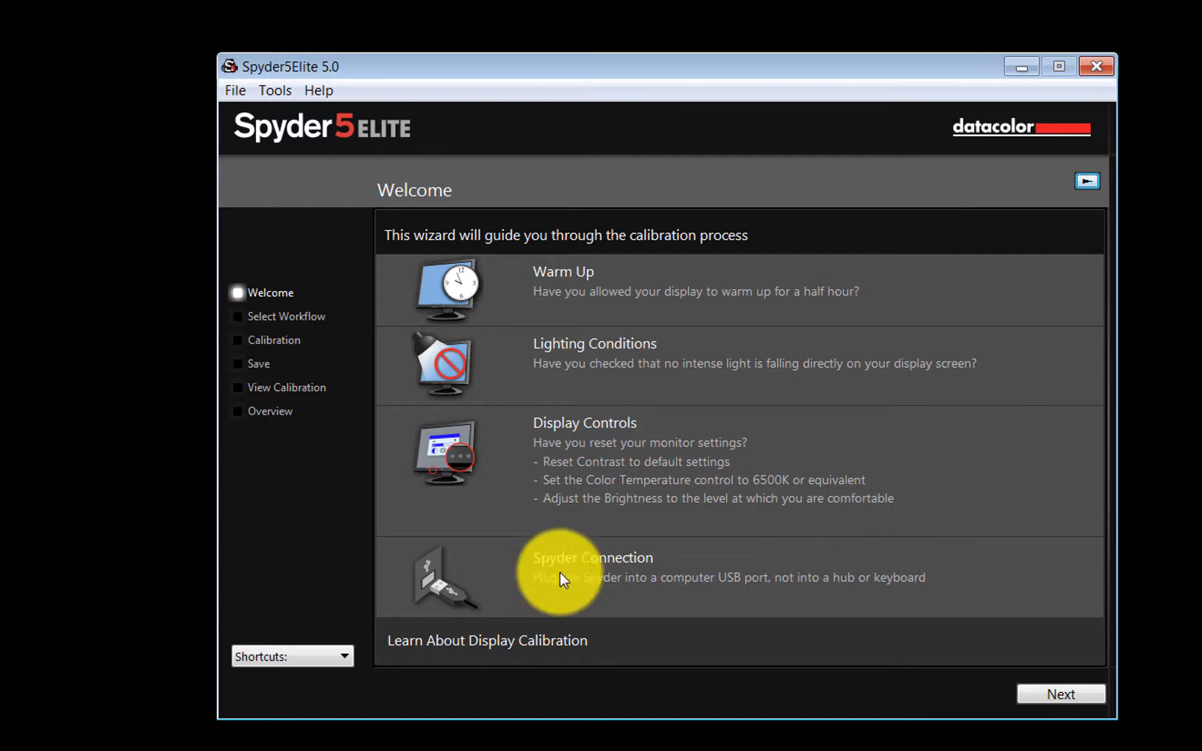
Reopen Expert Console via Shortcuts and switch Next Action from ReCAL to another option
left_click(293, 657)
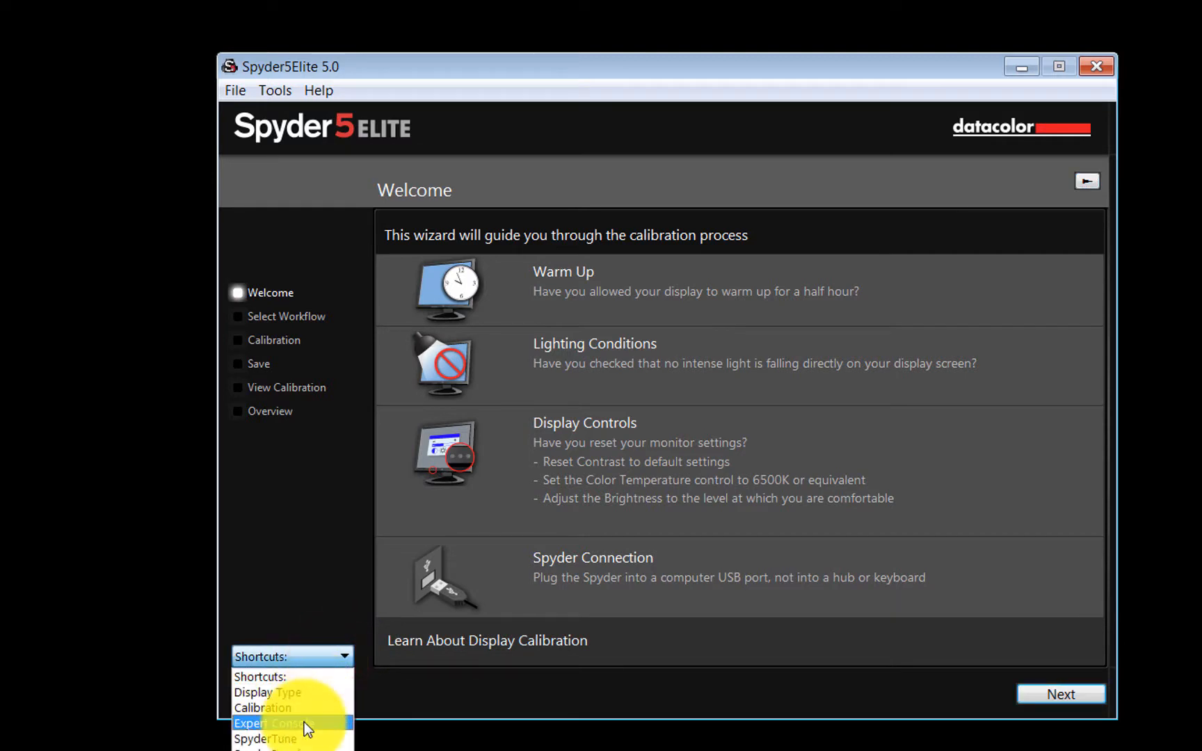
left_click(279, 722)
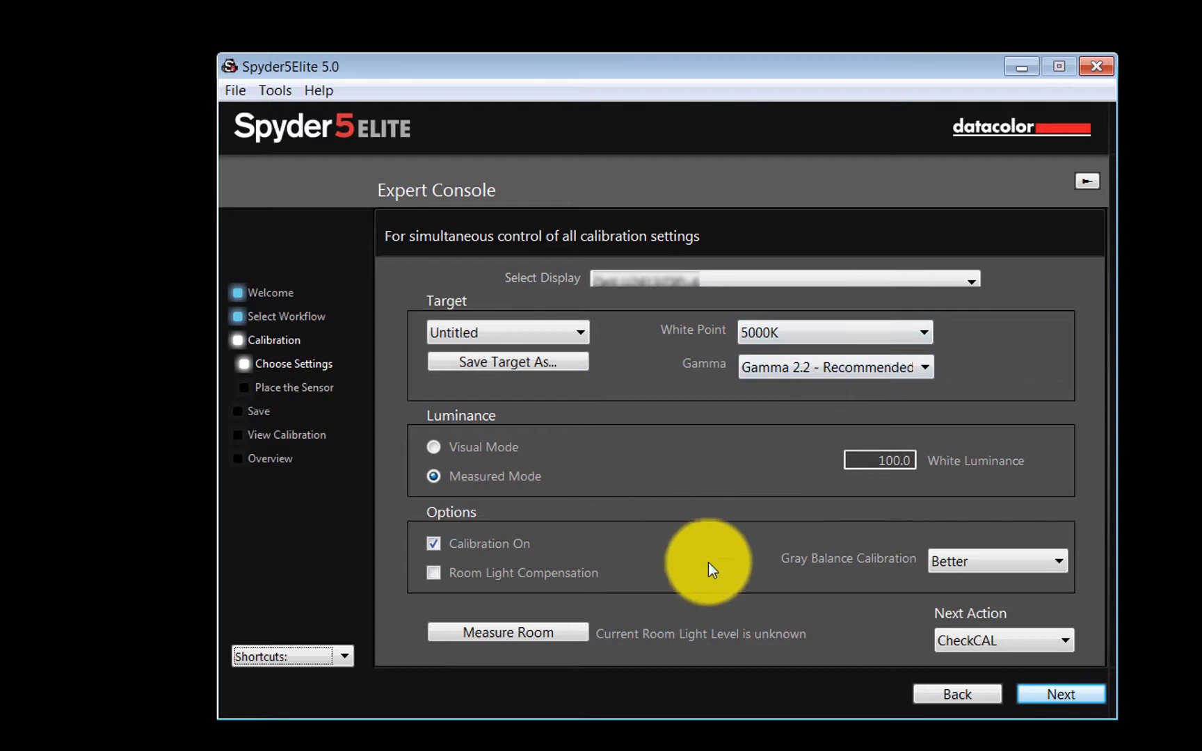
mouse_move(856, 641)
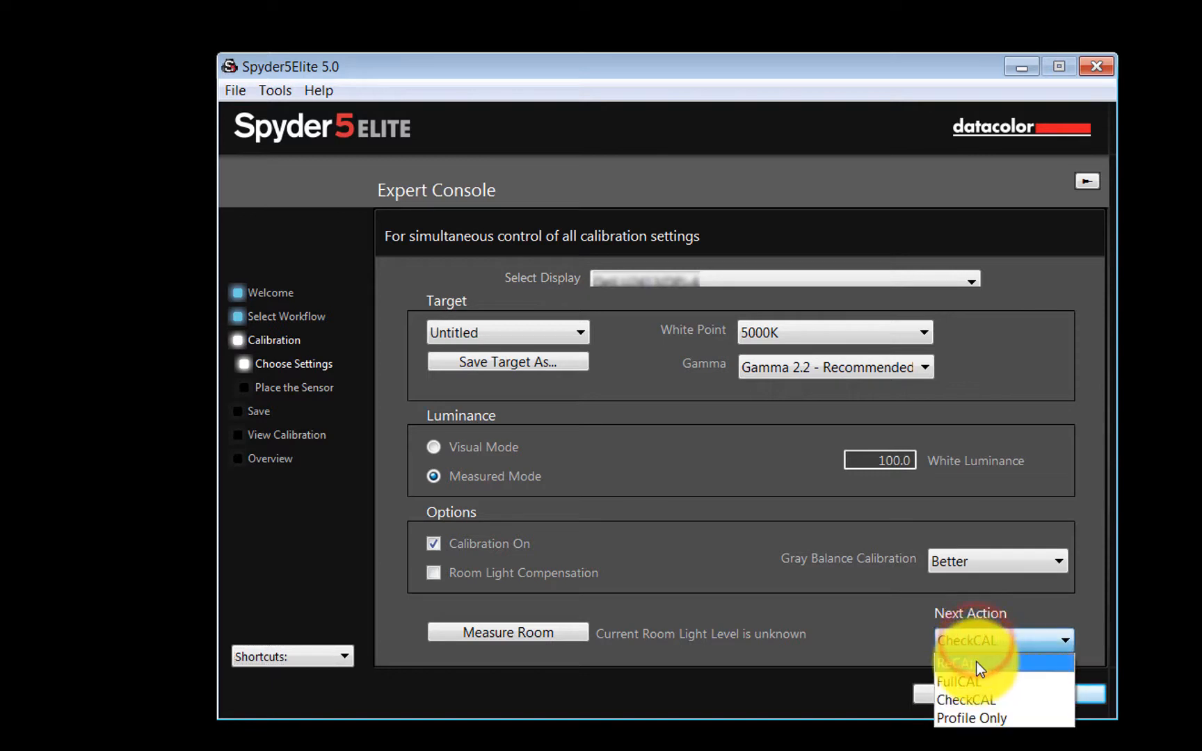
left_click(957, 663)
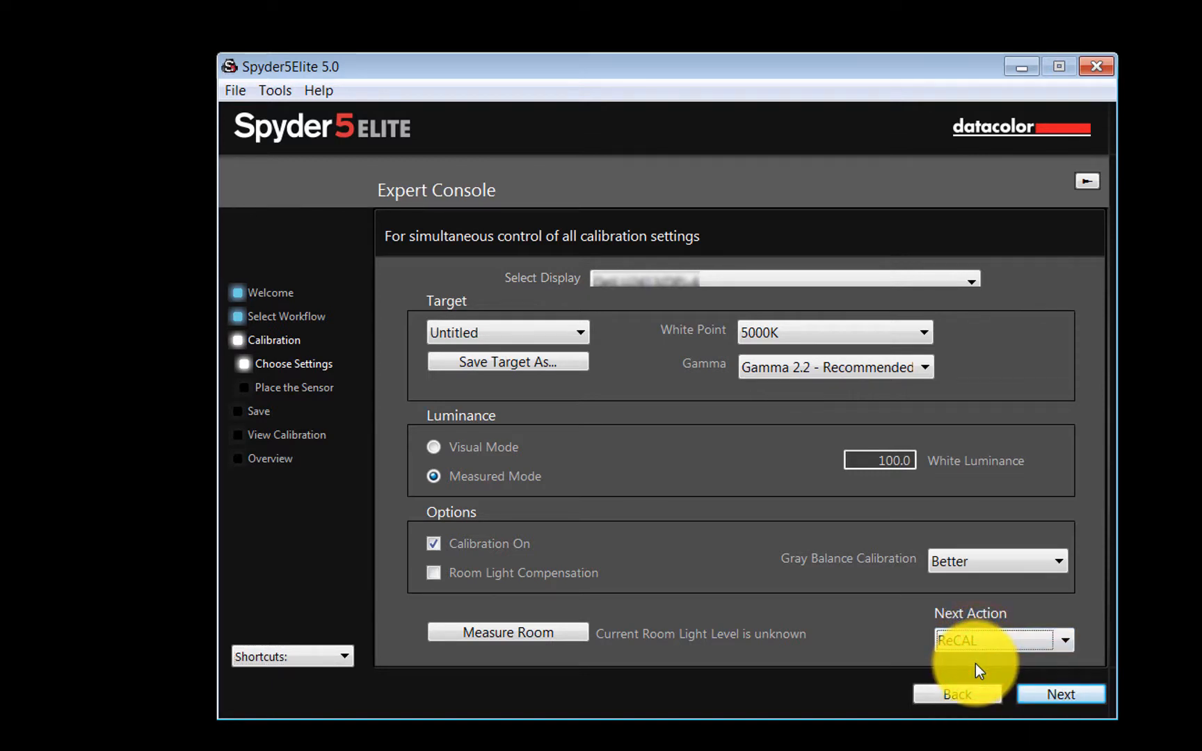
left_click(1062, 642)
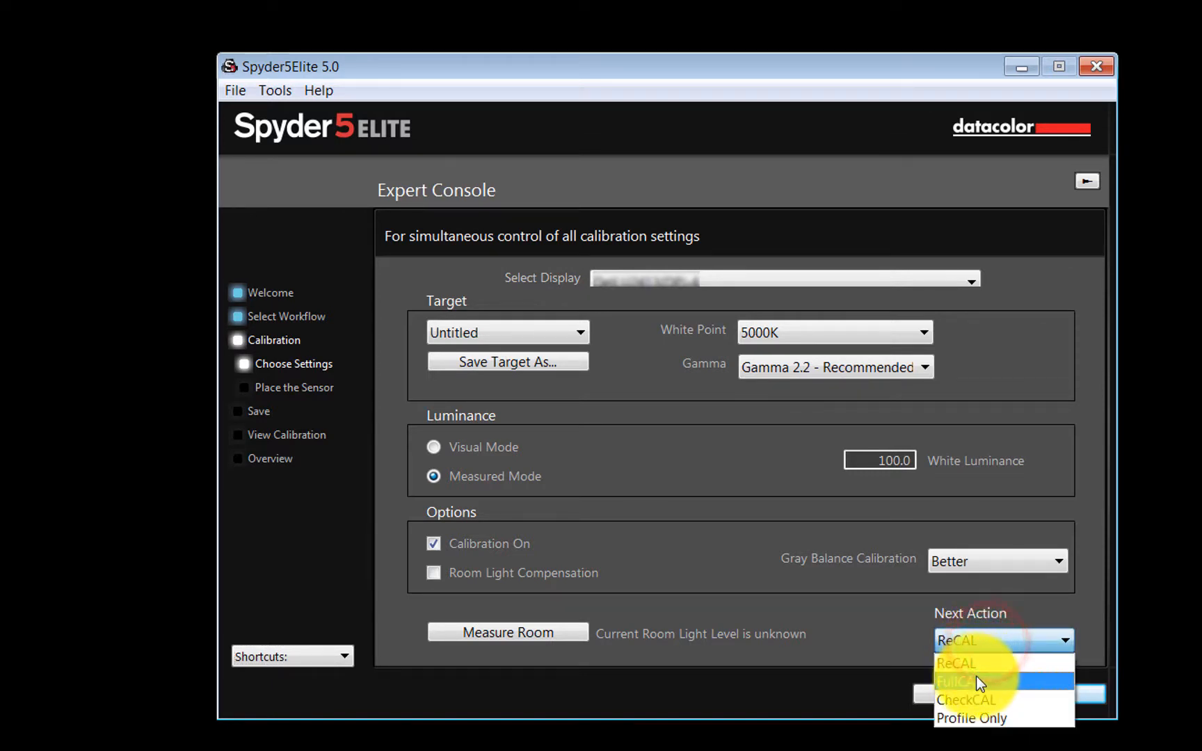
left_click(963, 681)
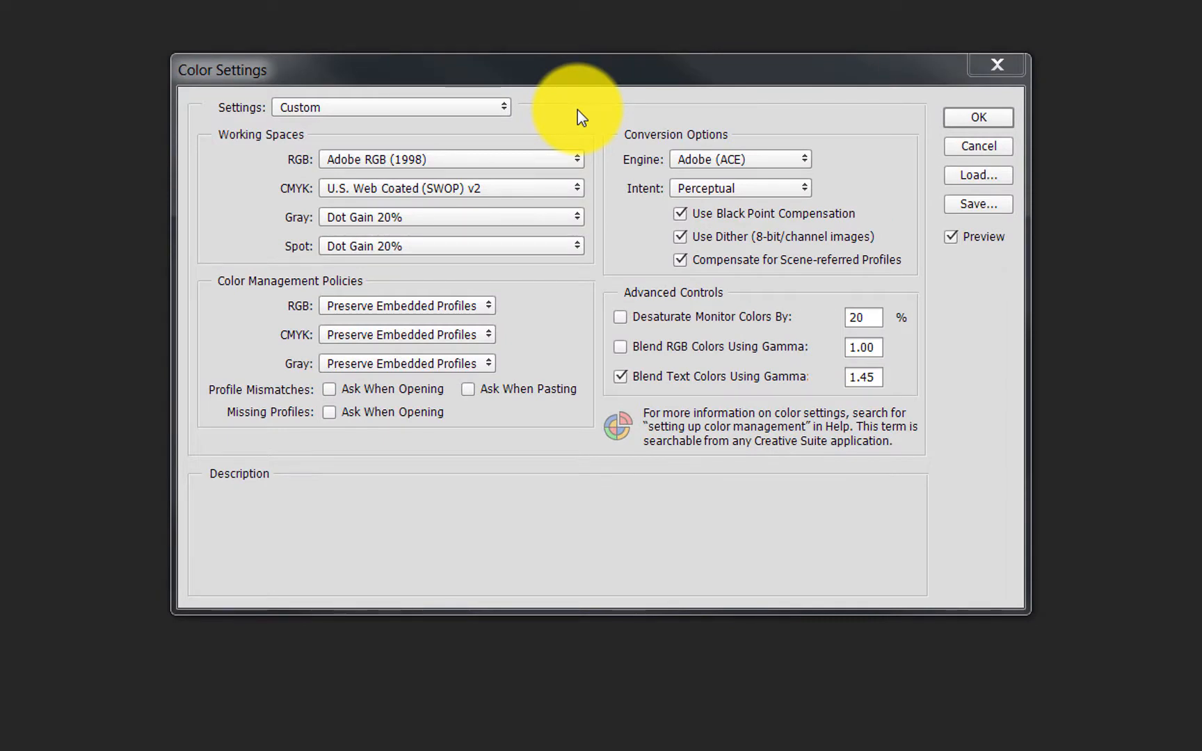
mouse_move(256, 152)
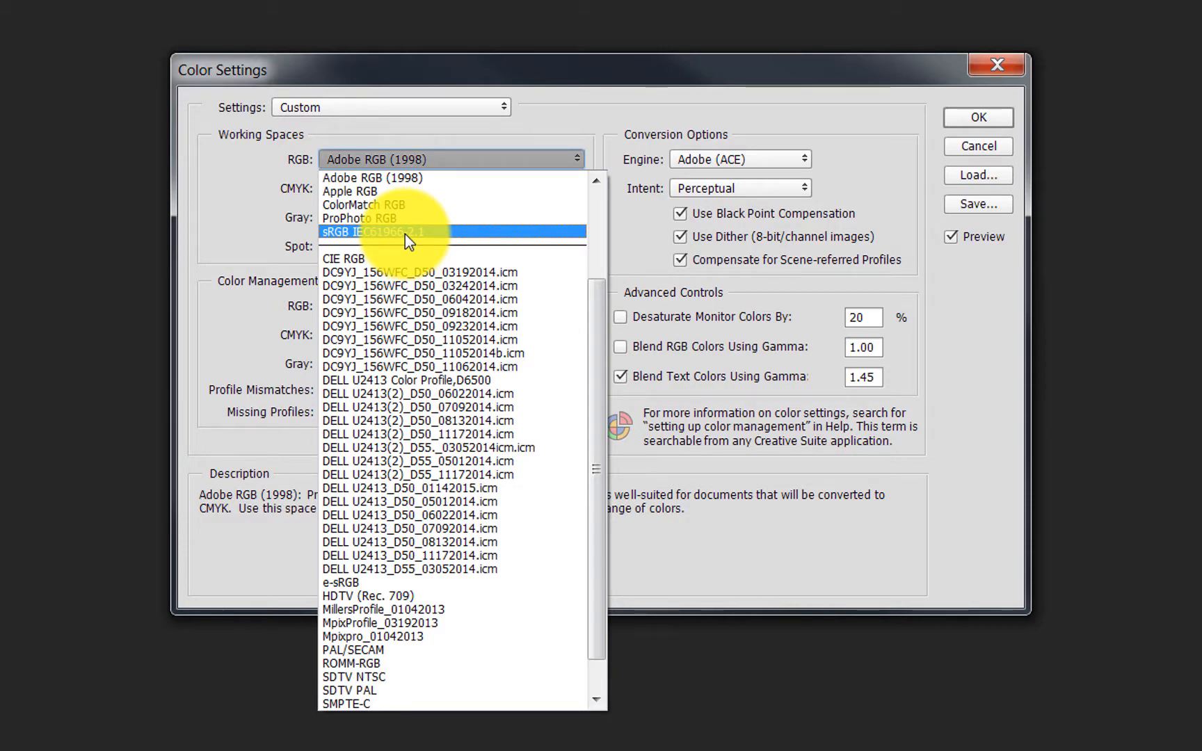
Set Color Settings to sRGB IEC61966-2.1, Convert to Working RGB, and ask on opening and pasting
left_click(391, 231)
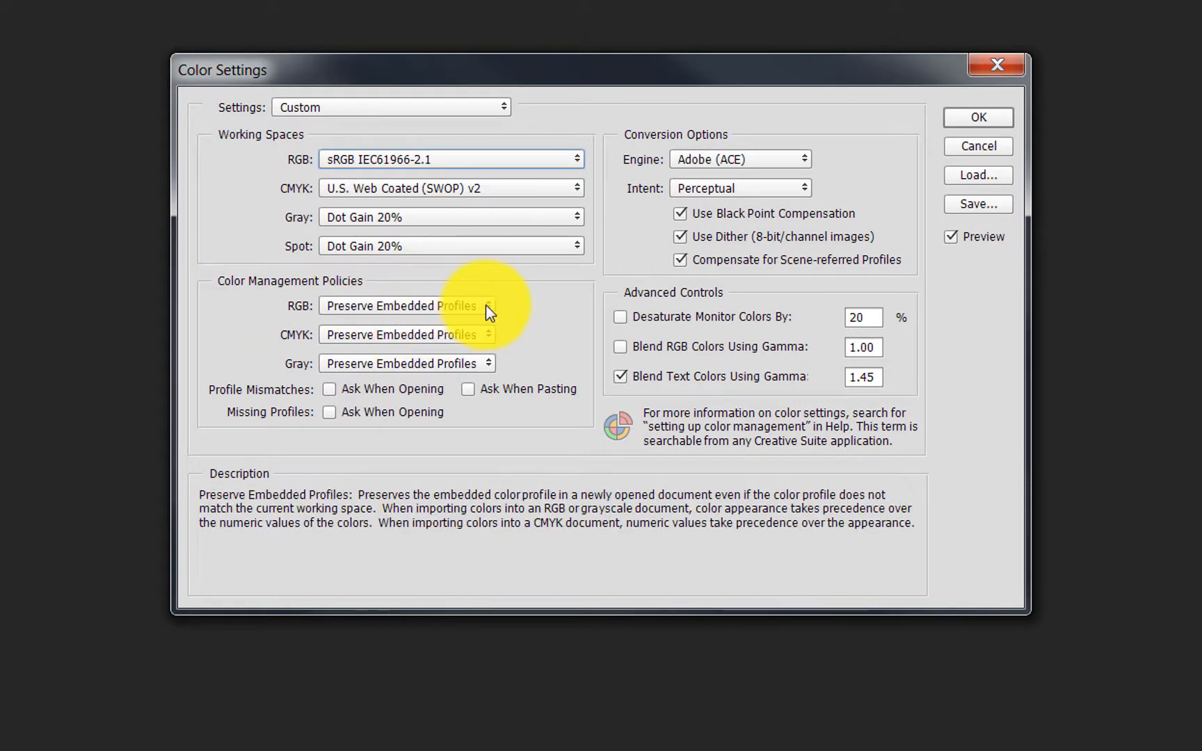
left_click(404, 306)
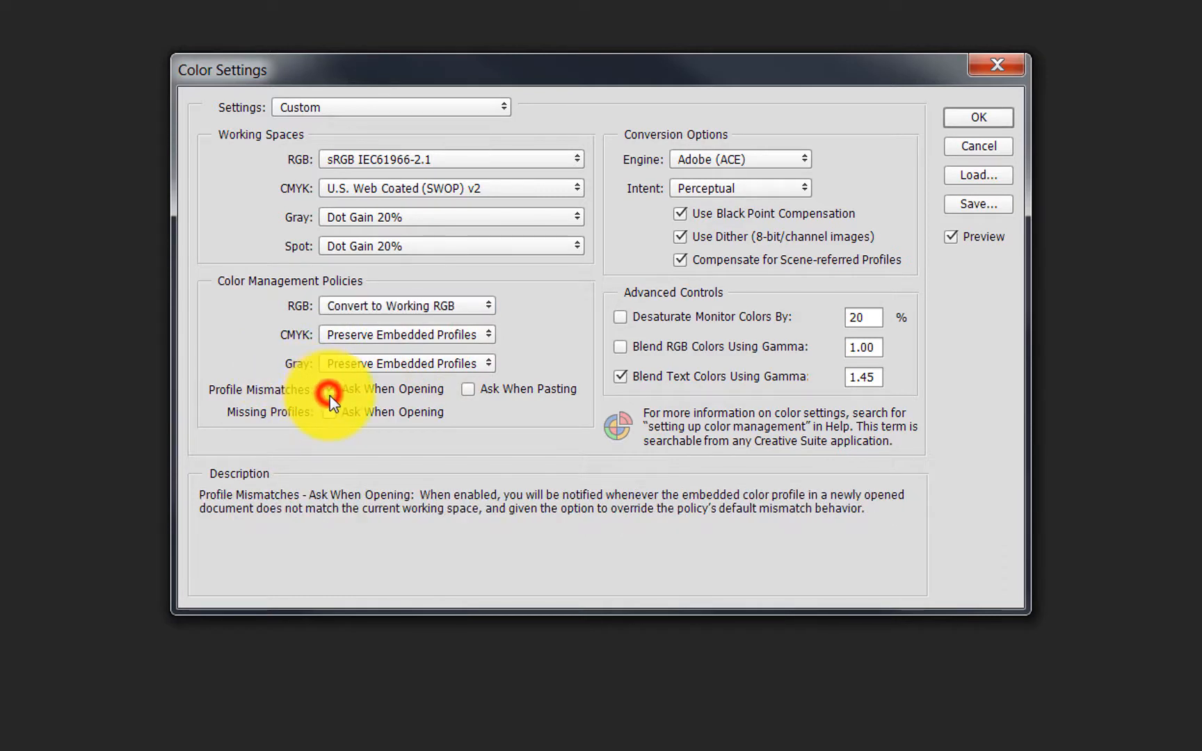
left_click(329, 389)
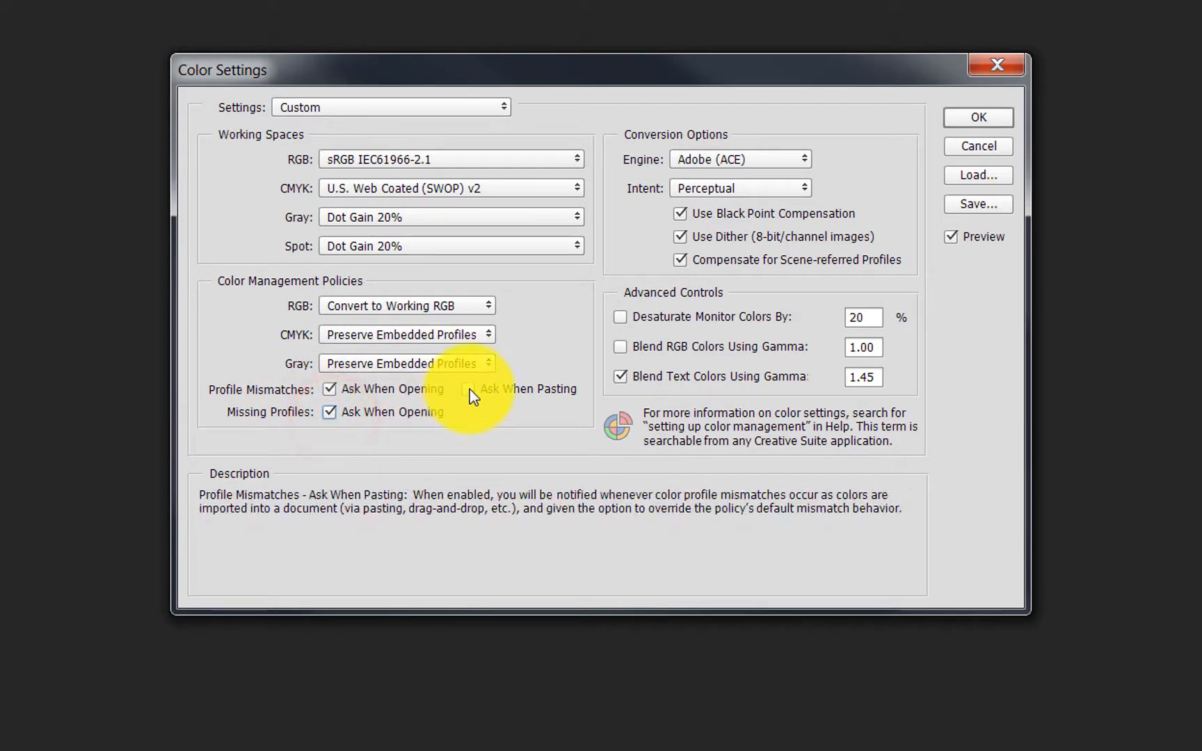
left_click(470, 389)
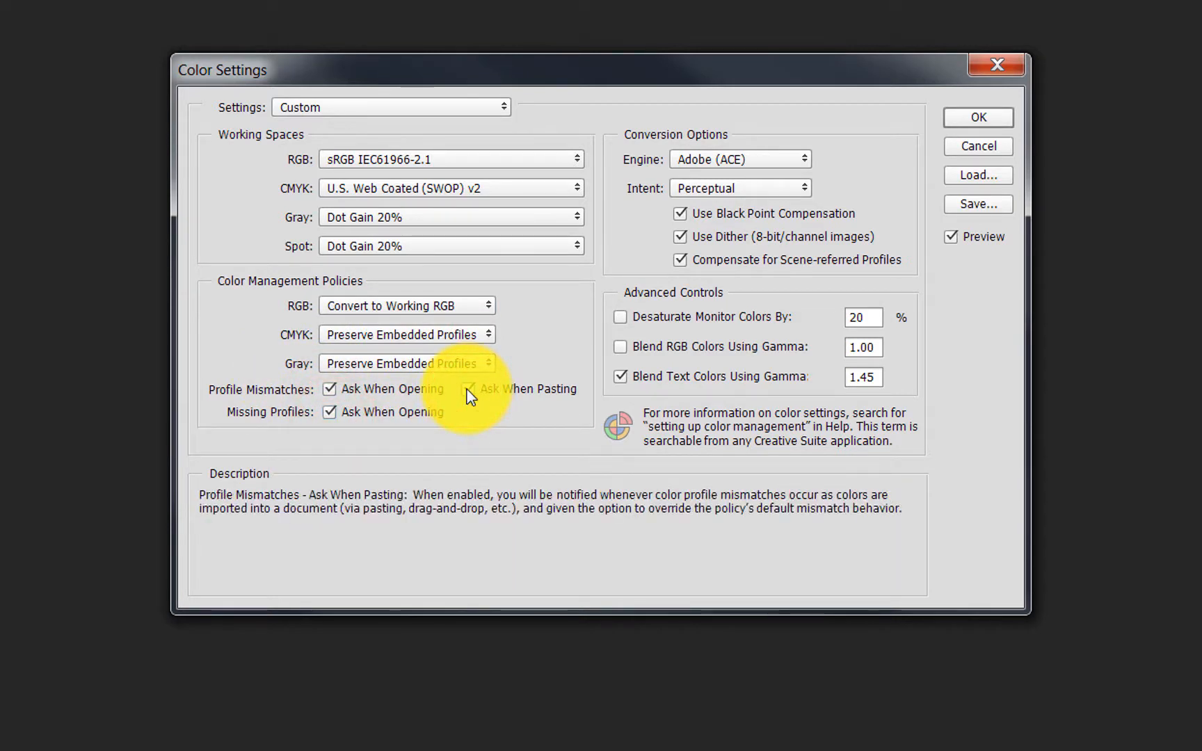
left_click(468, 389)
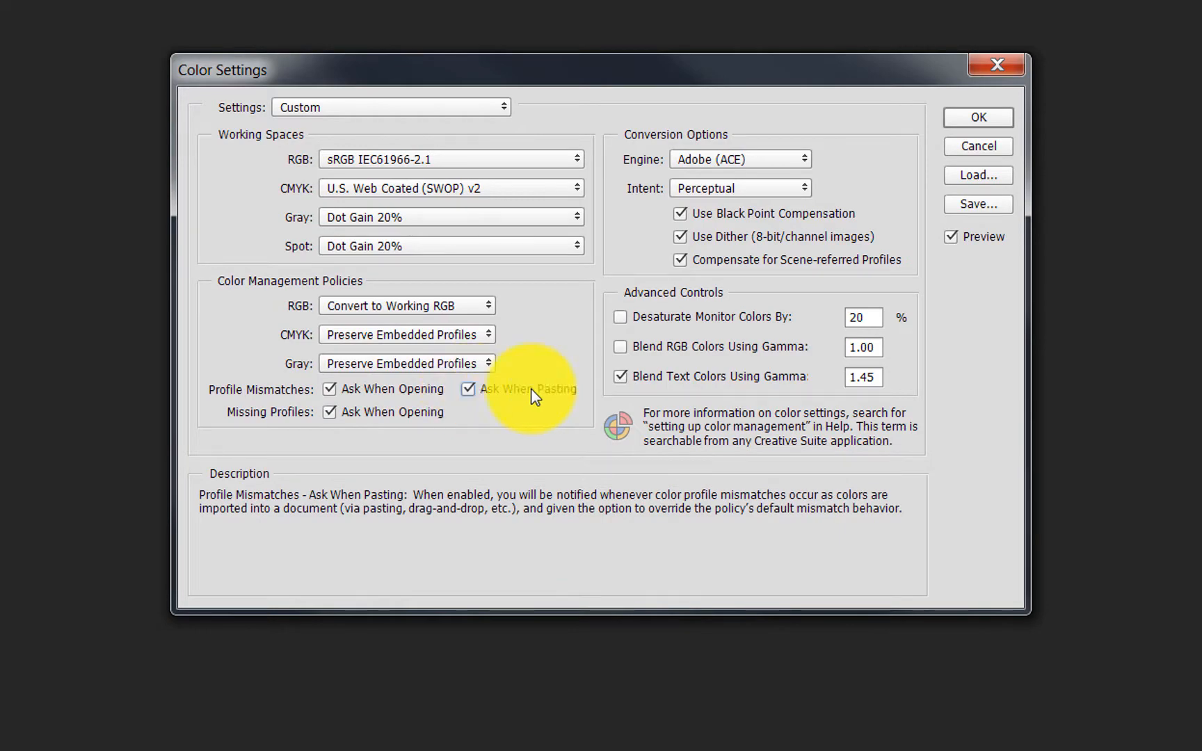
left_click(979, 117)
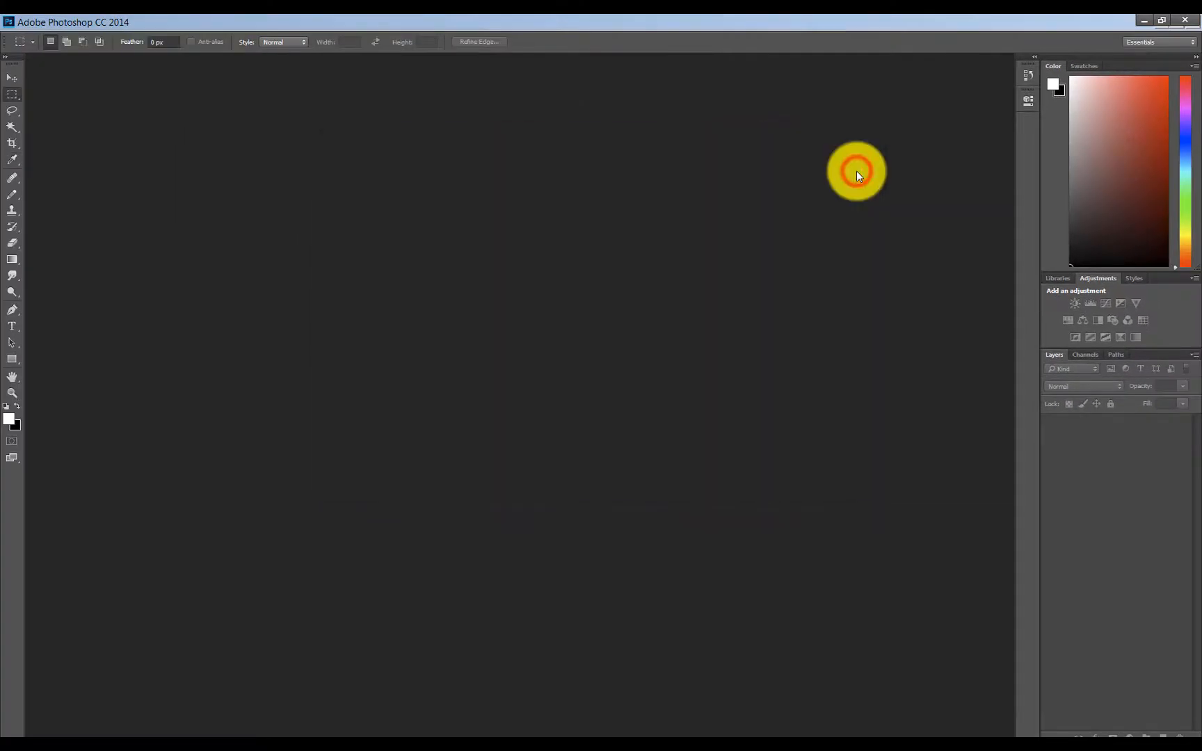